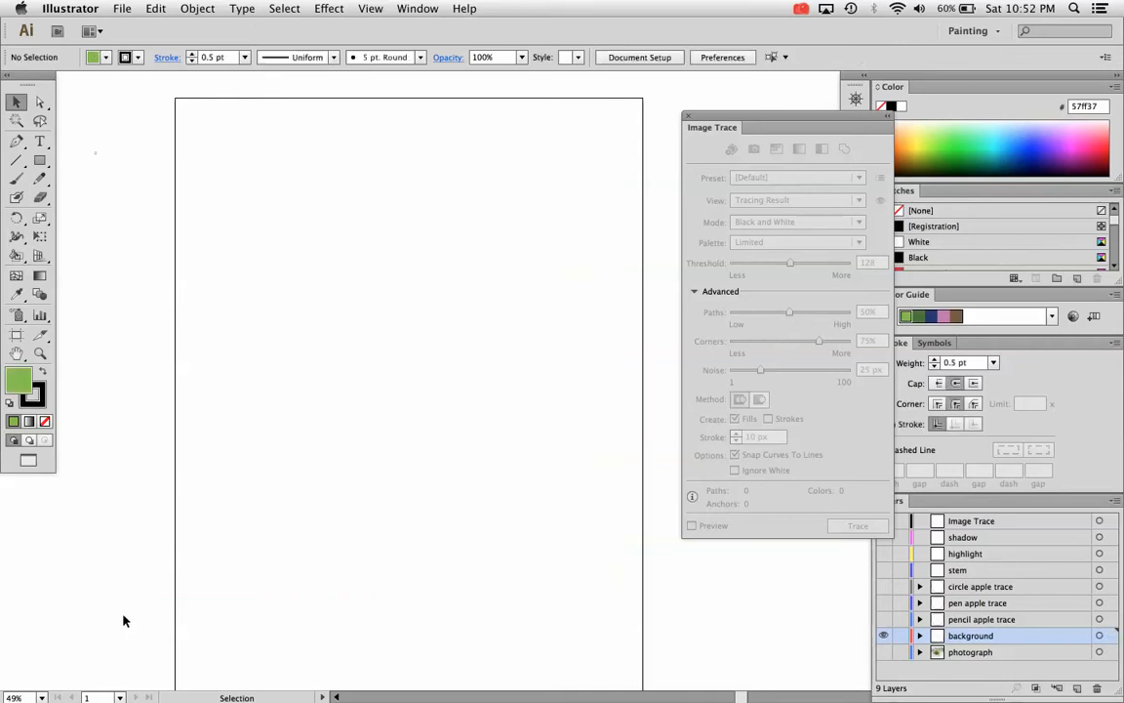
# Start placing the green apple photo via File > Place, cancelling the first dialog and reopening File.
pyautogui.click(121, 8)
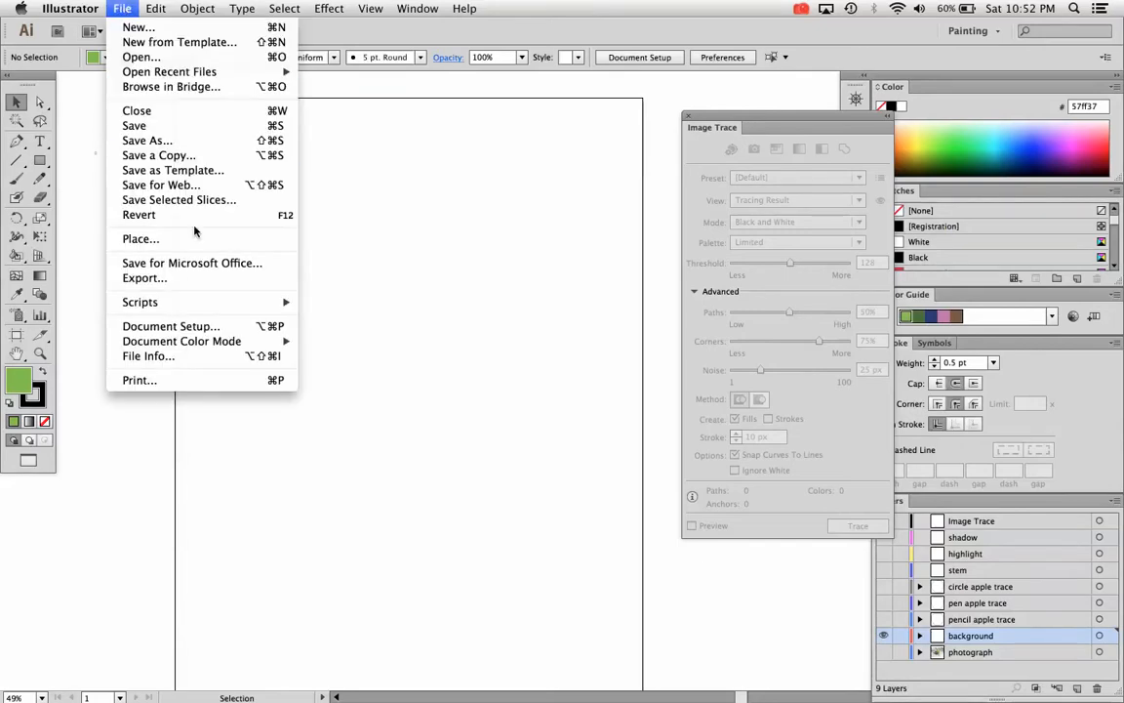
pyautogui.click(140, 238)
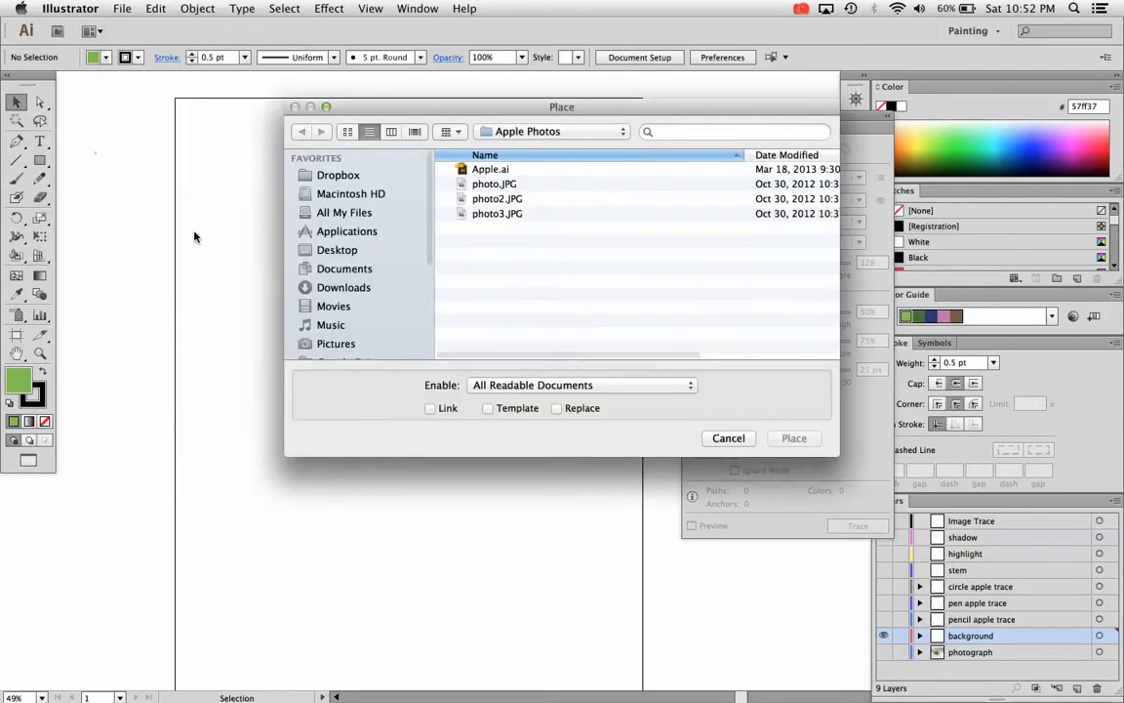
pyautogui.click(728, 438)
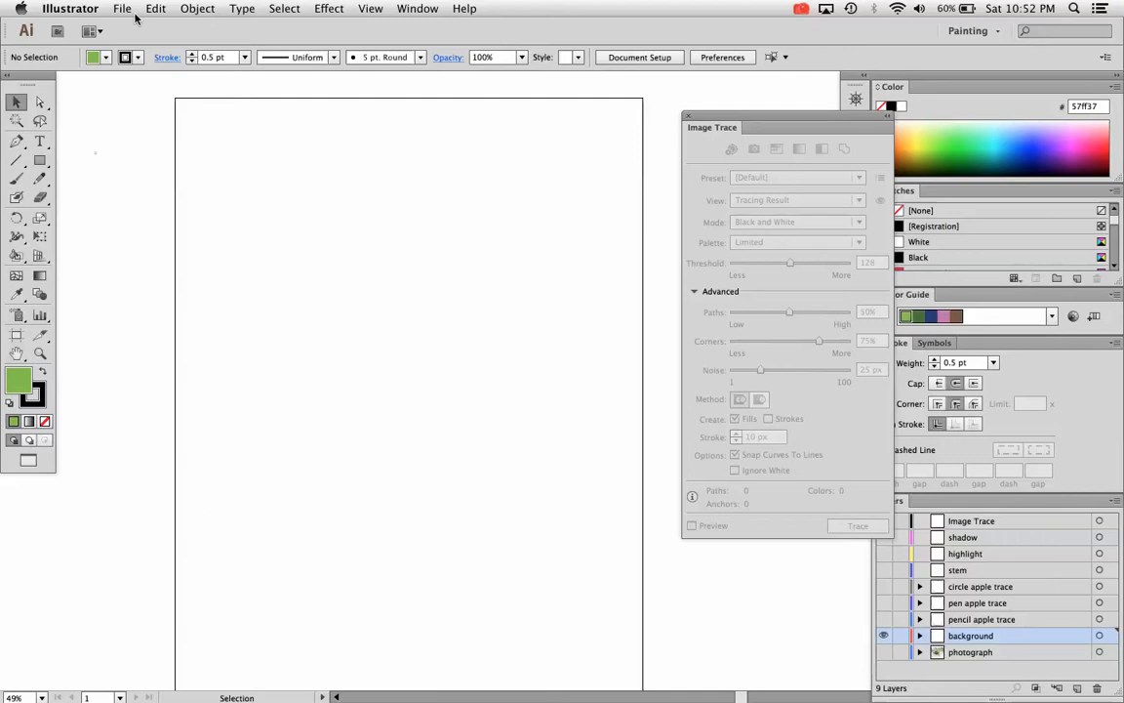
pyautogui.click(121, 8)
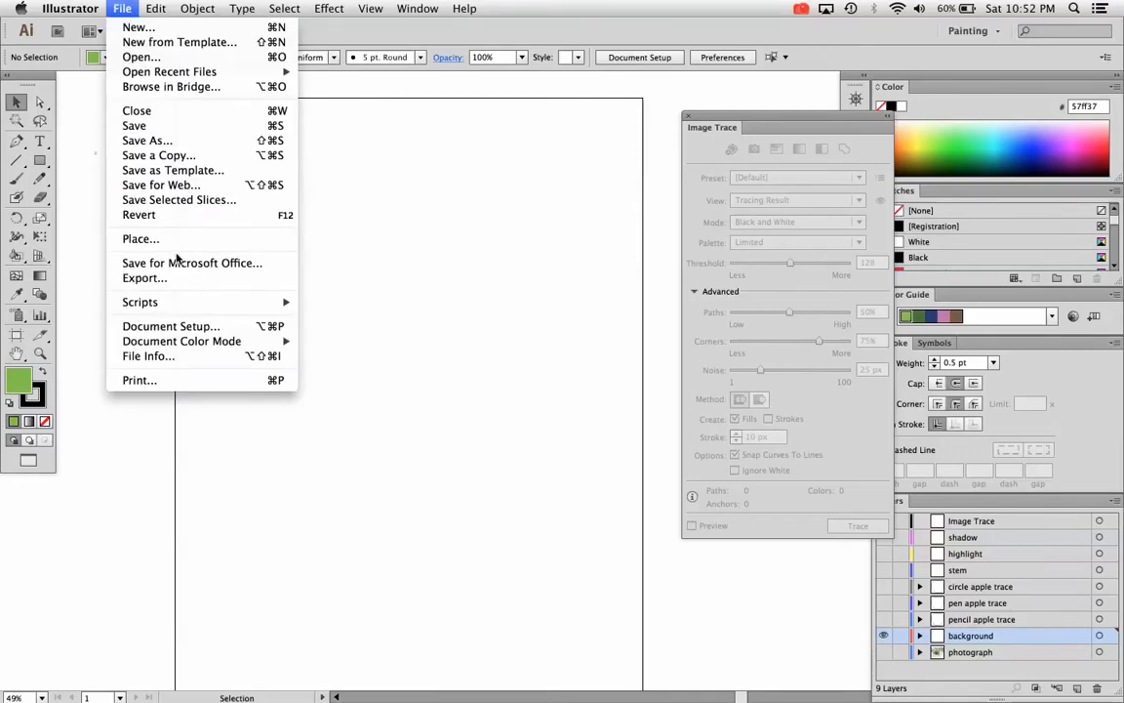
pyautogui.moveTo(141, 238)
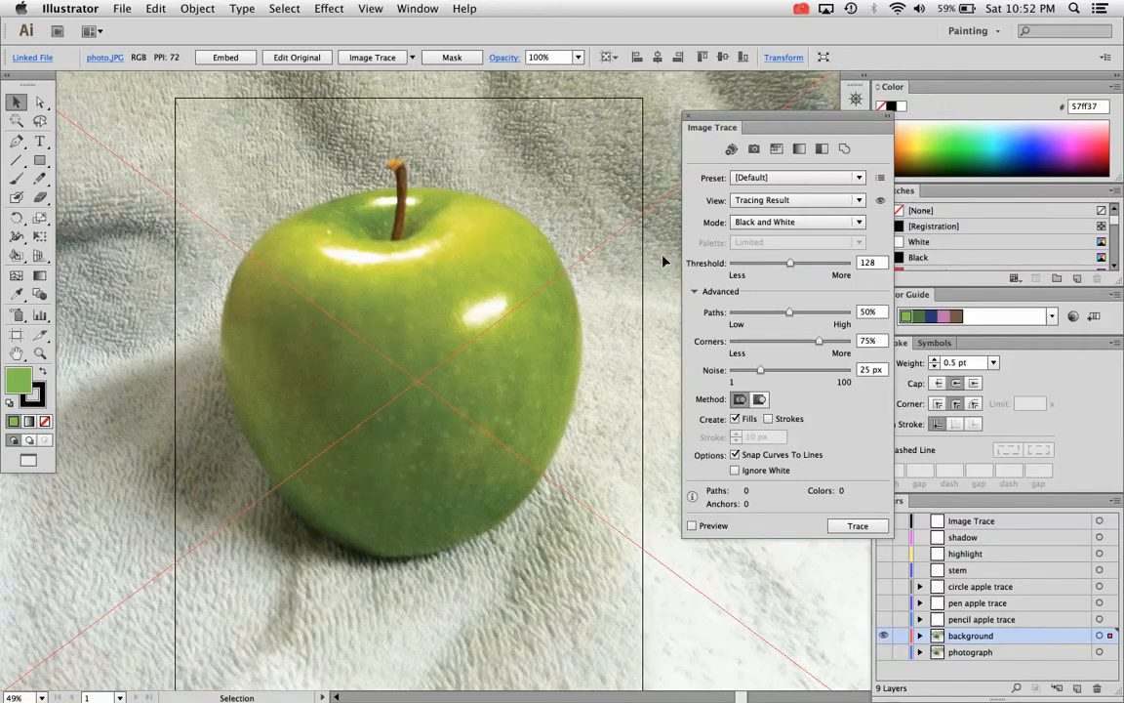
pyautogui.moveTo(654, 246)
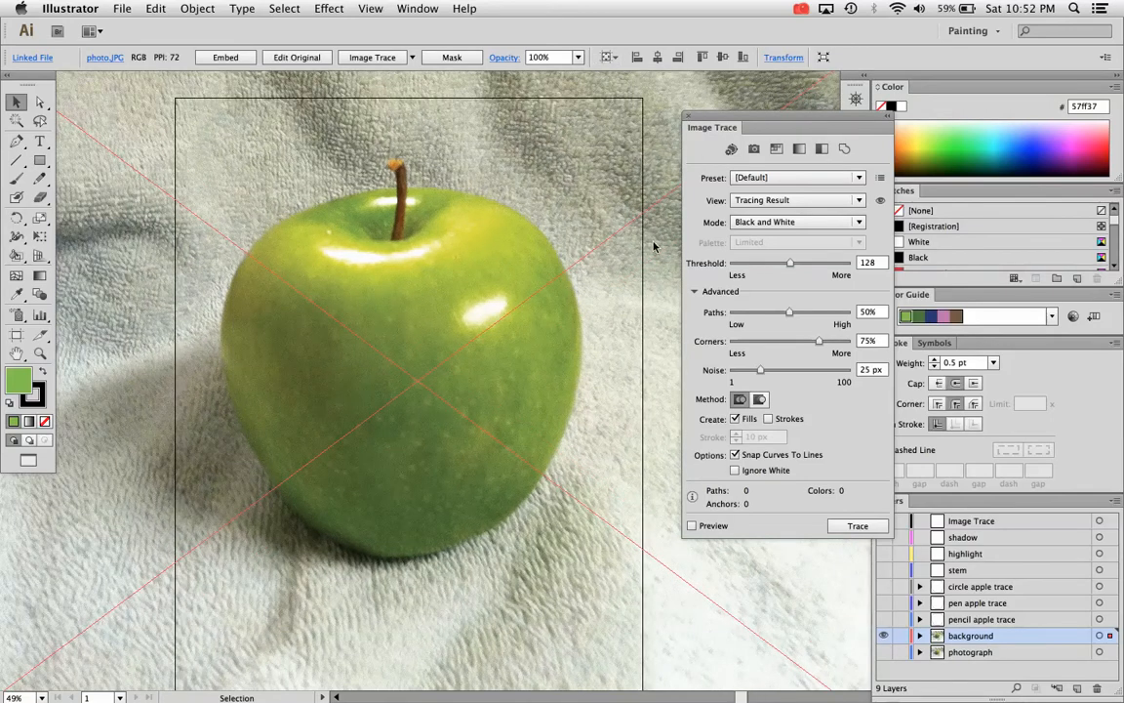
pyautogui.moveTo(371, 57)
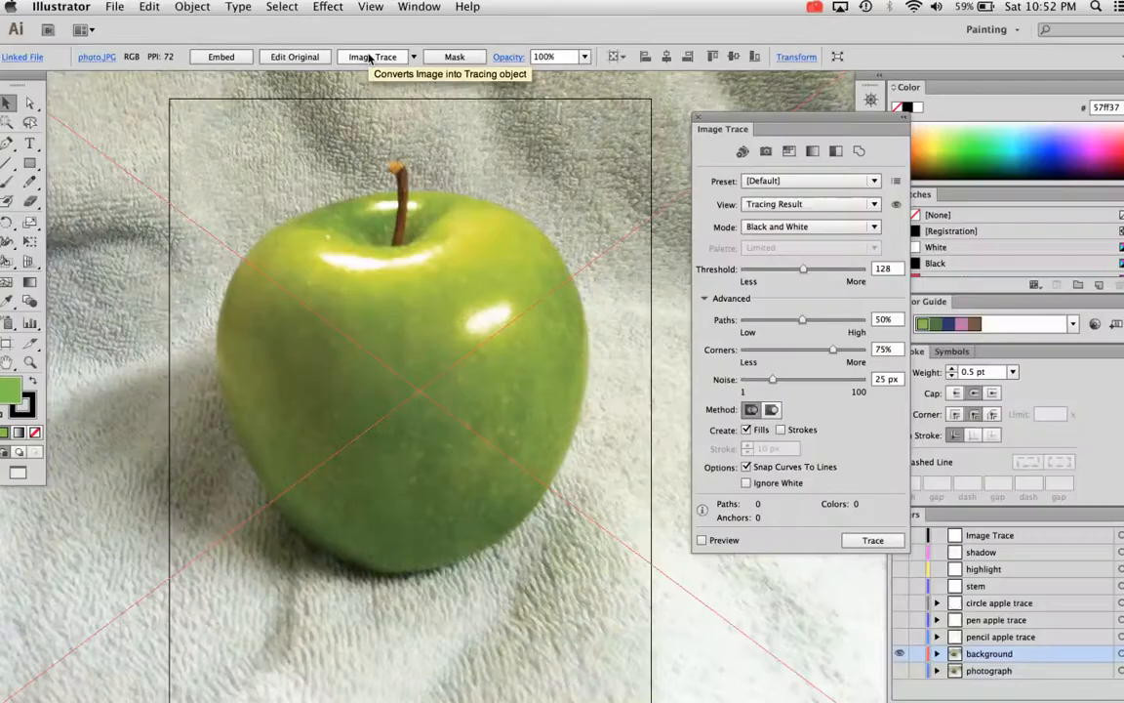
# Run Image Trace on the placed photo, accepting the large-image slow-trace warning.
pyautogui.click(417, 7)
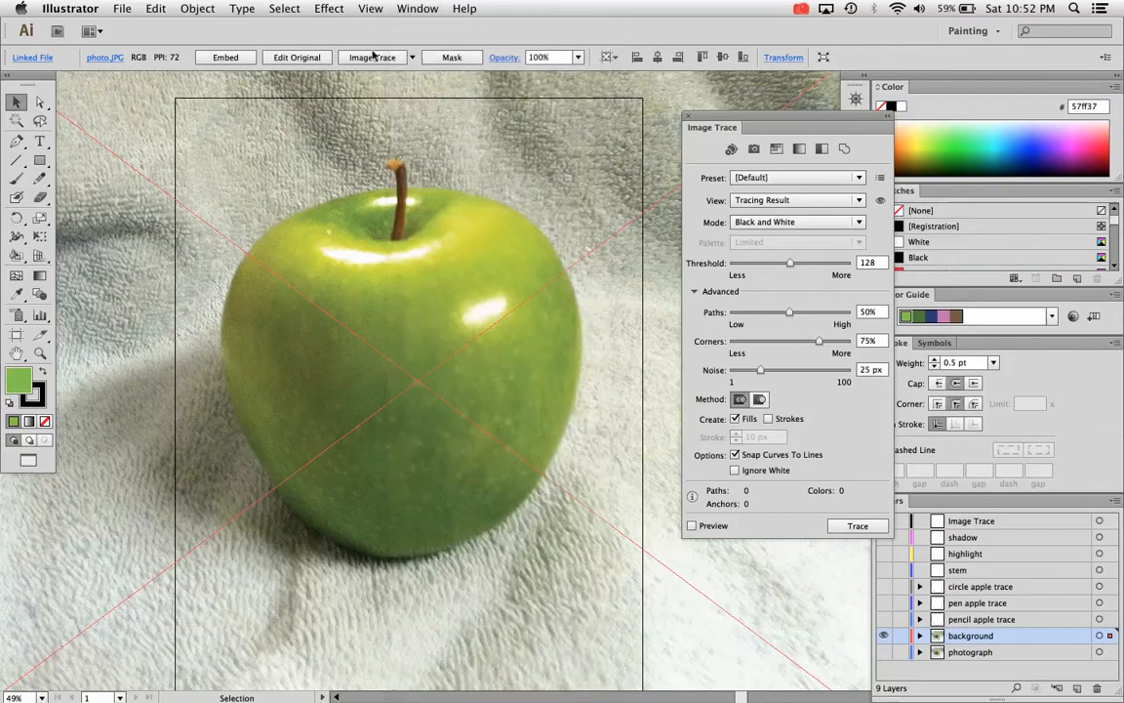
pyautogui.click(859, 525)
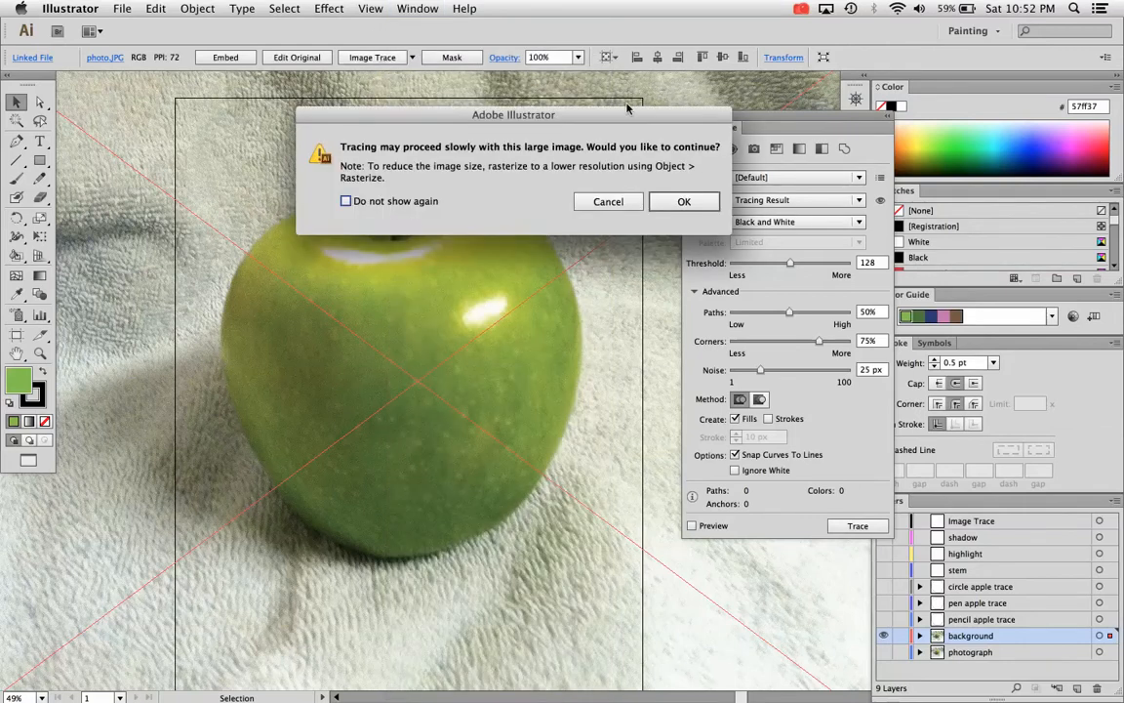
pyautogui.click(683, 201)
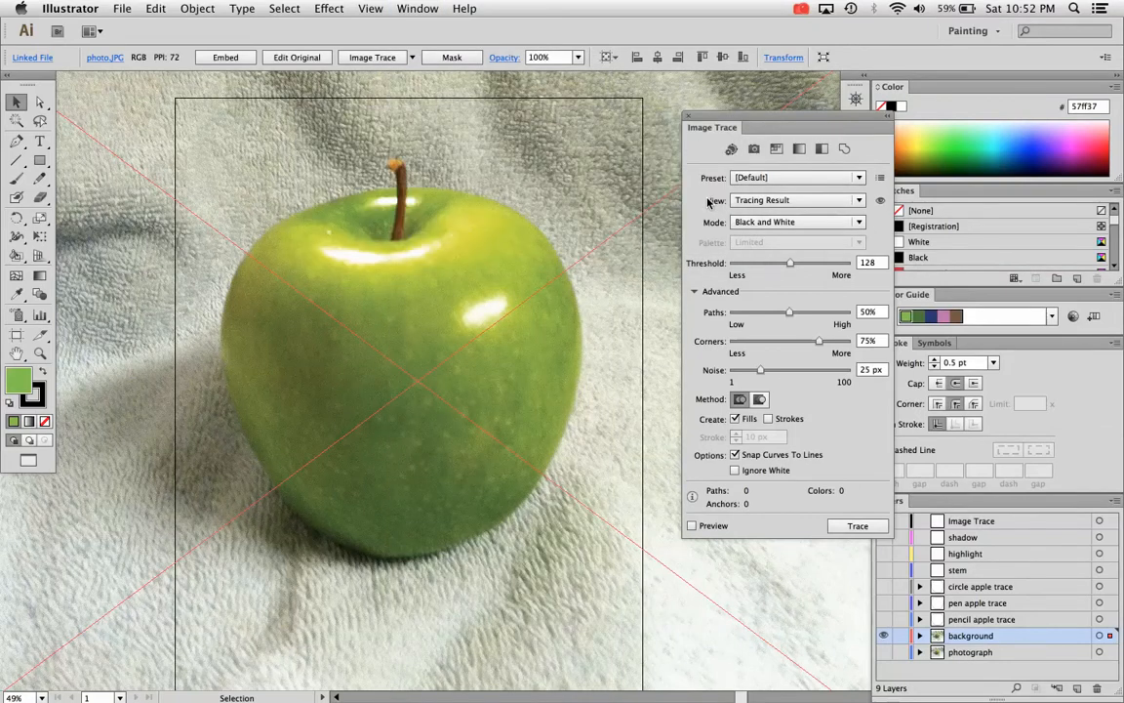
pyautogui.click(857, 525)
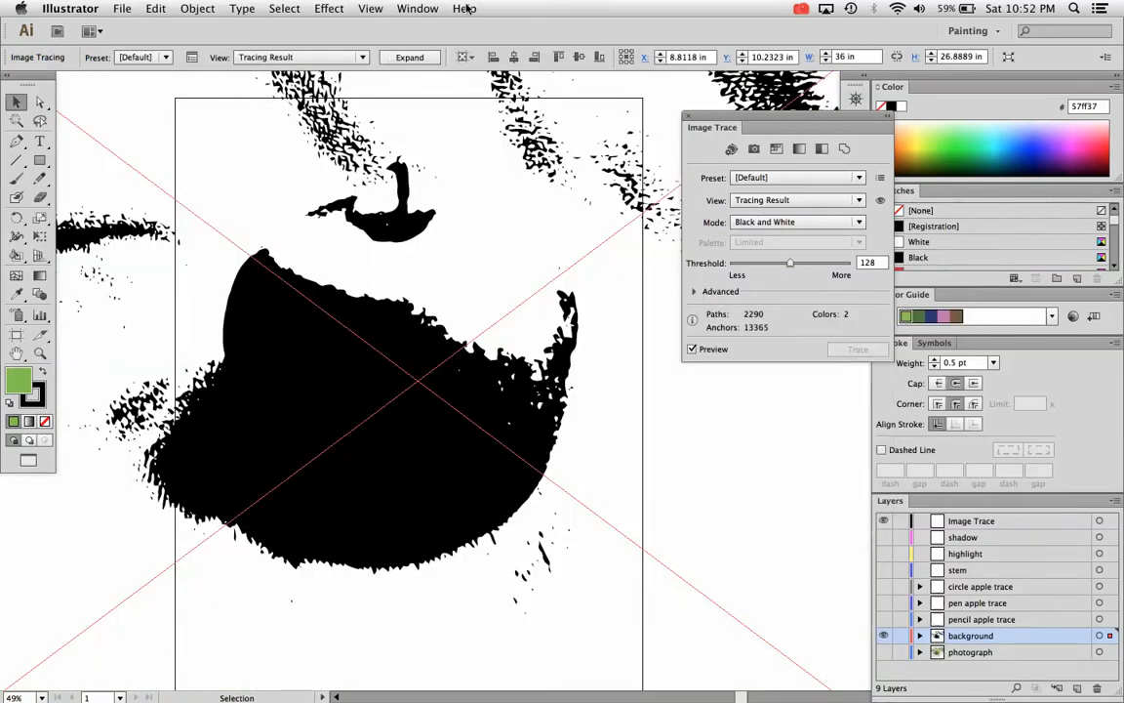
# In the Image Trace panel, drag Threshold higher, then far lower, settling near the middle at 133.
pyautogui.click(417, 8)
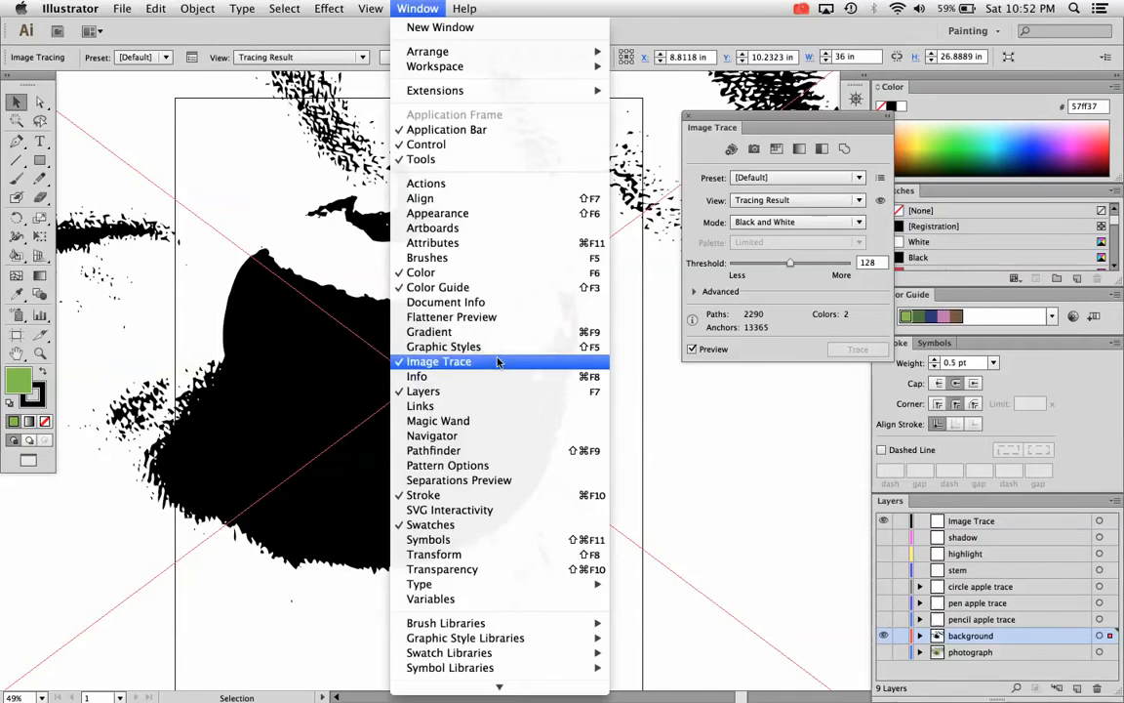
pyautogui.click(437, 361)
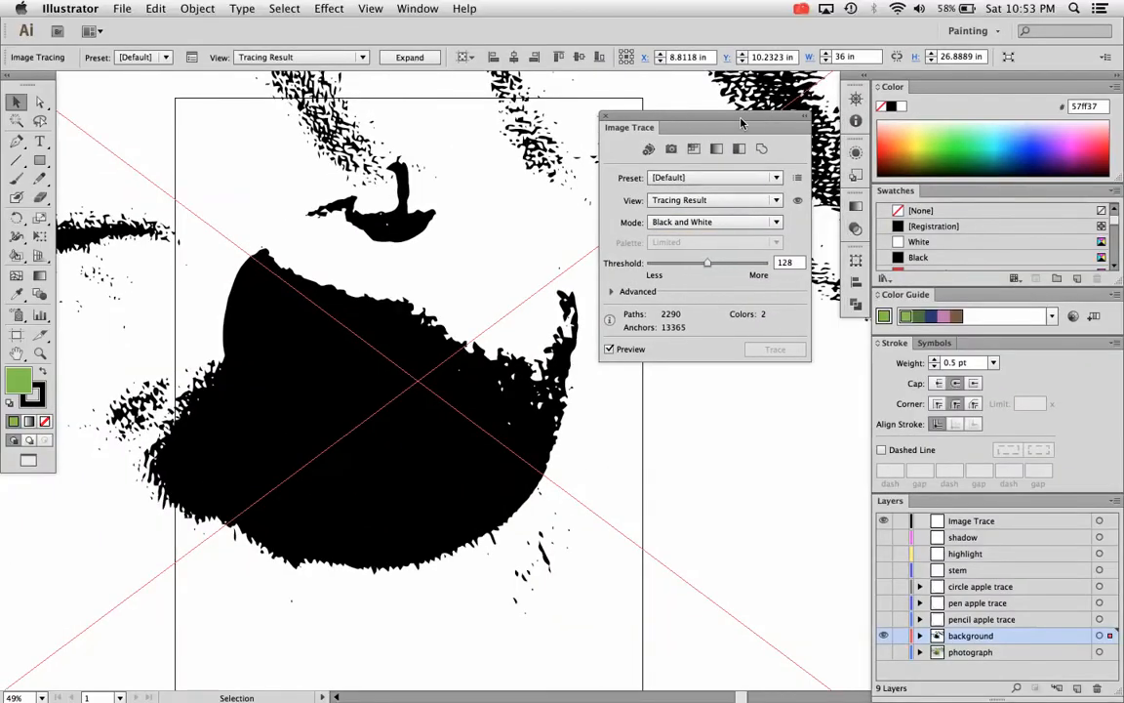
pyautogui.moveTo(706, 264)
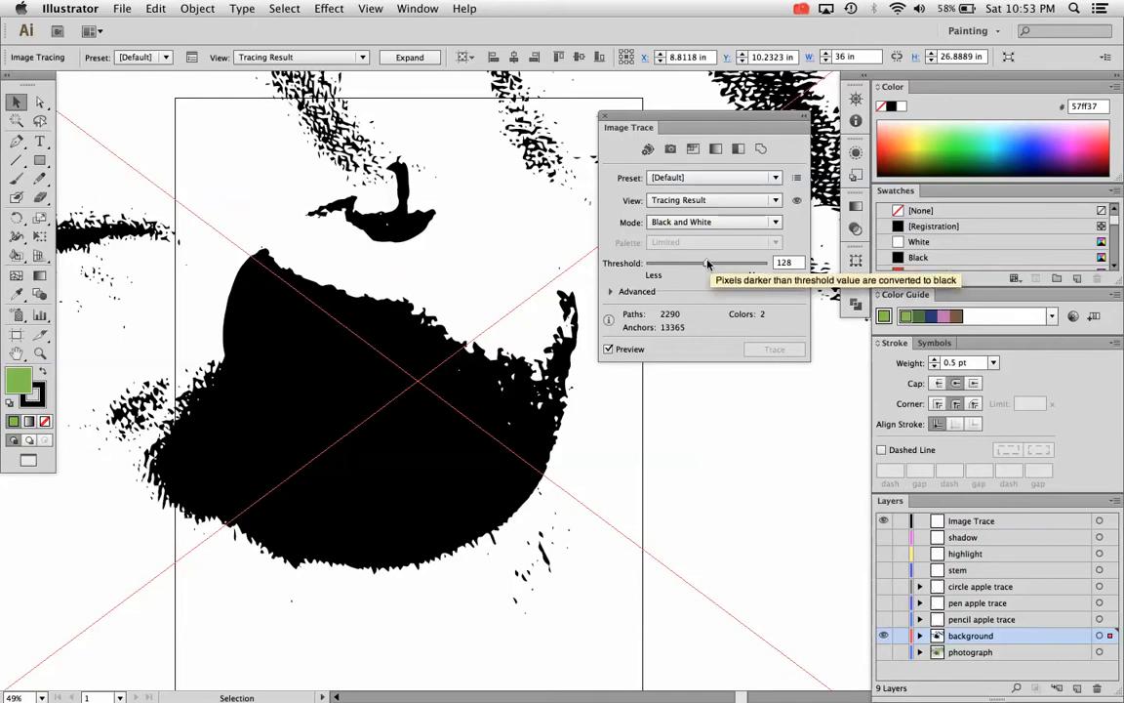
pyautogui.moveTo(683, 263); pyautogui.dragTo(726, 264)
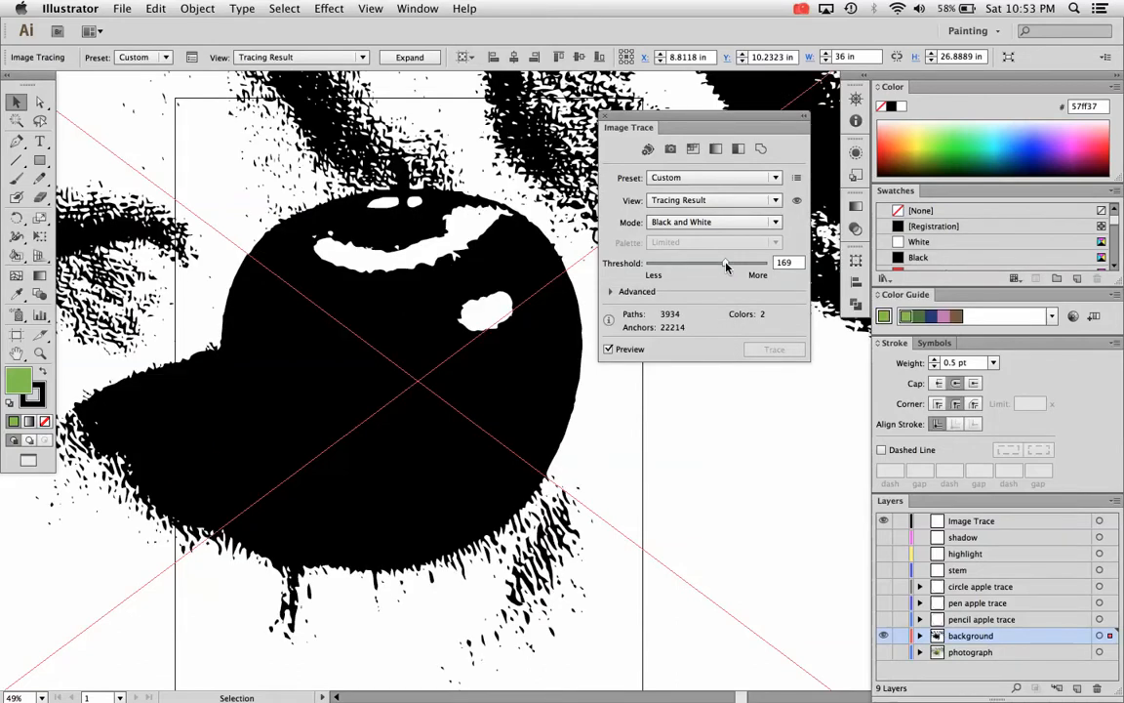
pyautogui.moveTo(726, 263); pyautogui.dragTo(672, 264)
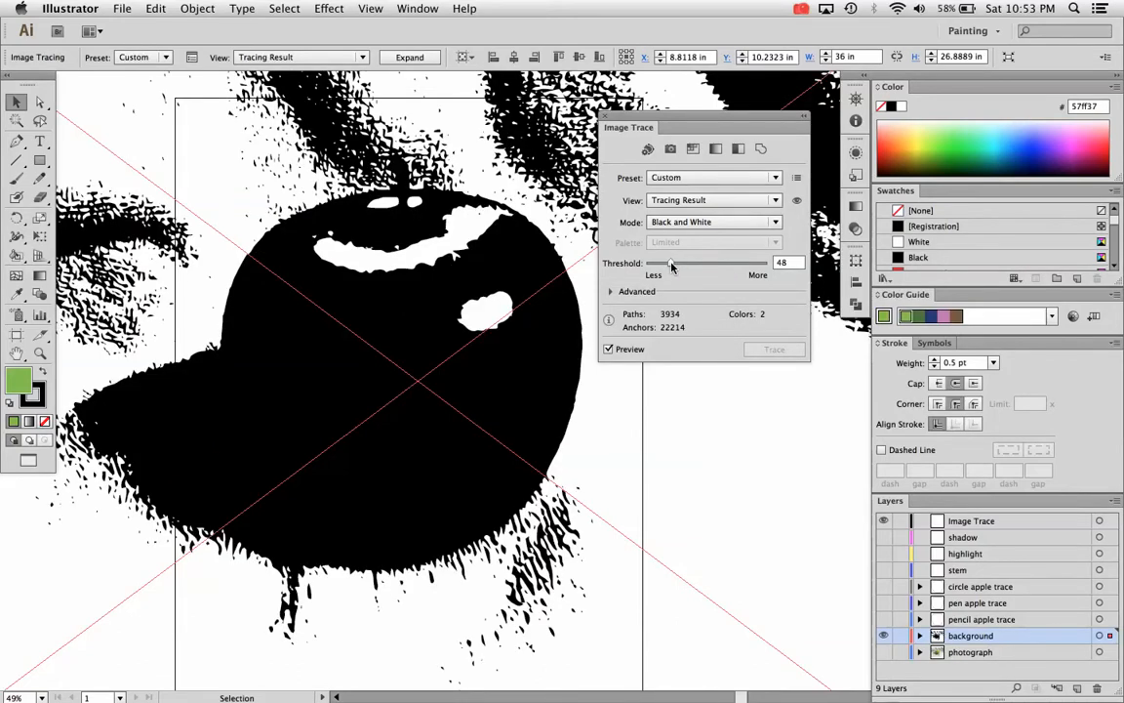
pyautogui.moveTo(672, 264); pyautogui.dragTo(711, 264)
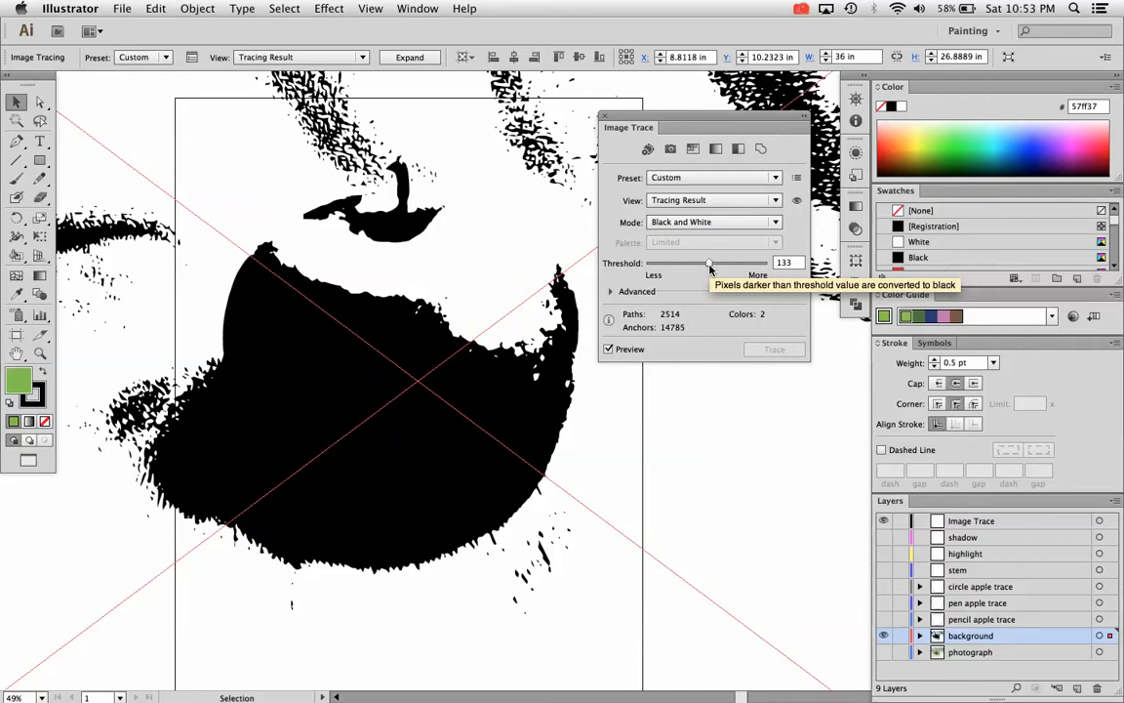
pyautogui.moveTo(707, 185)
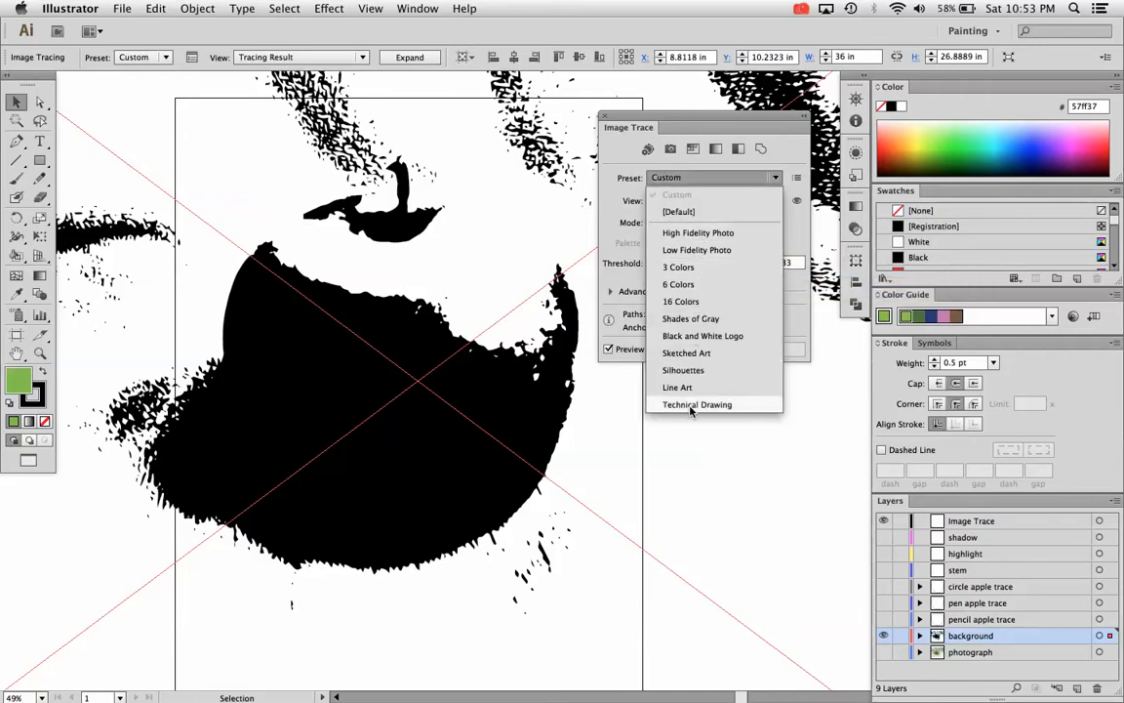
pyautogui.moveTo(703, 335)
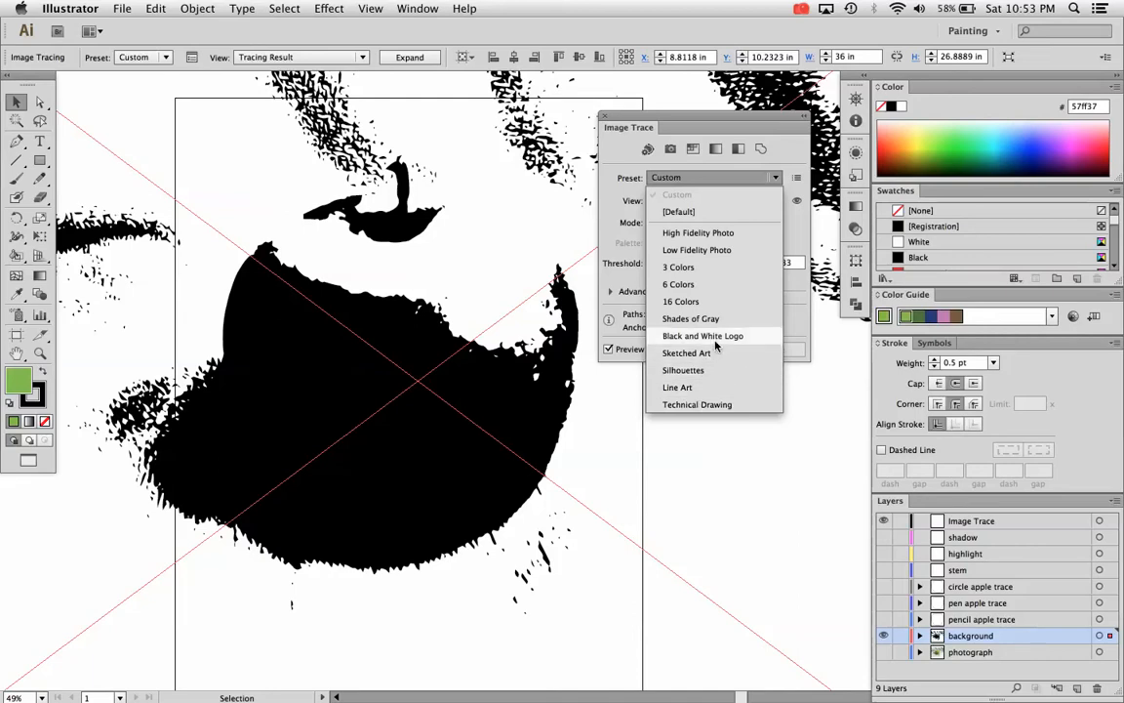
# Try the Black and White Logo preset, then switch the trace to High Fidelity Photo.
pyautogui.click(702, 336)
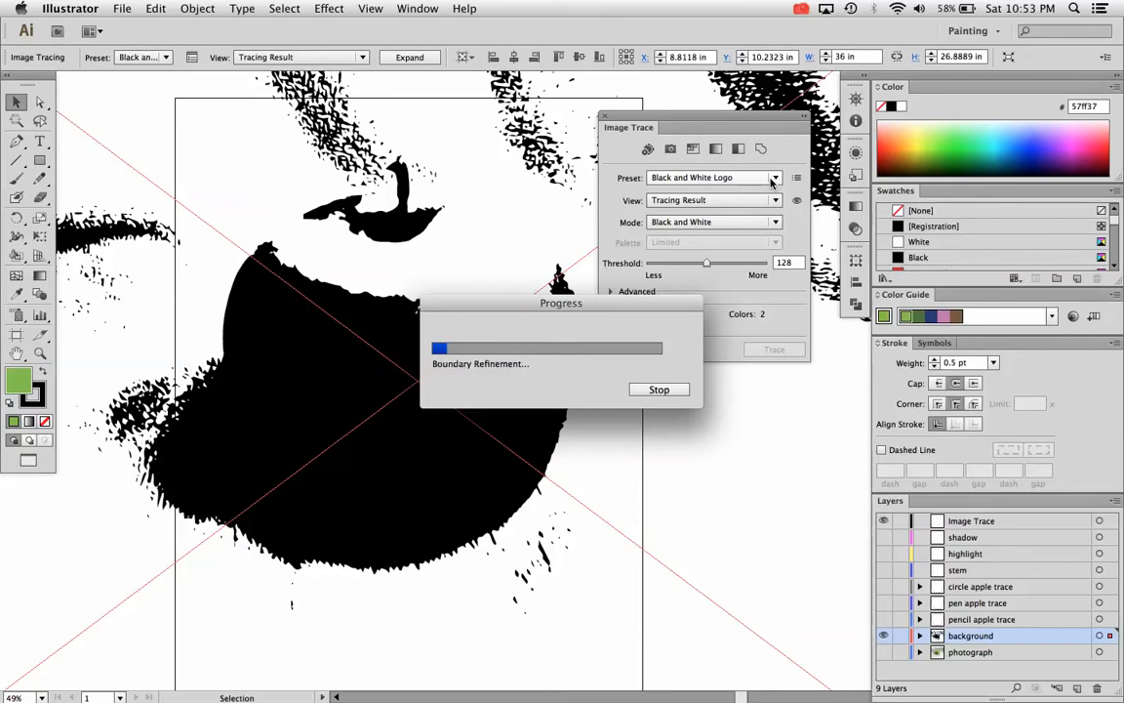
pyautogui.click(777, 178)
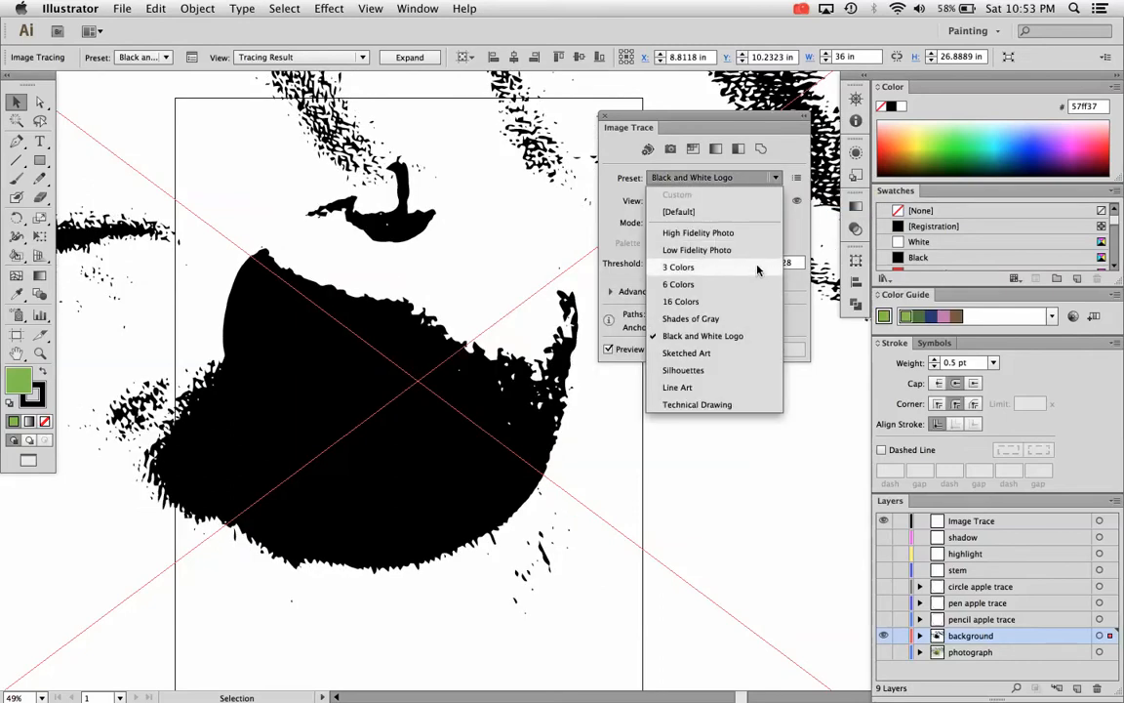
pyautogui.click(699, 233)
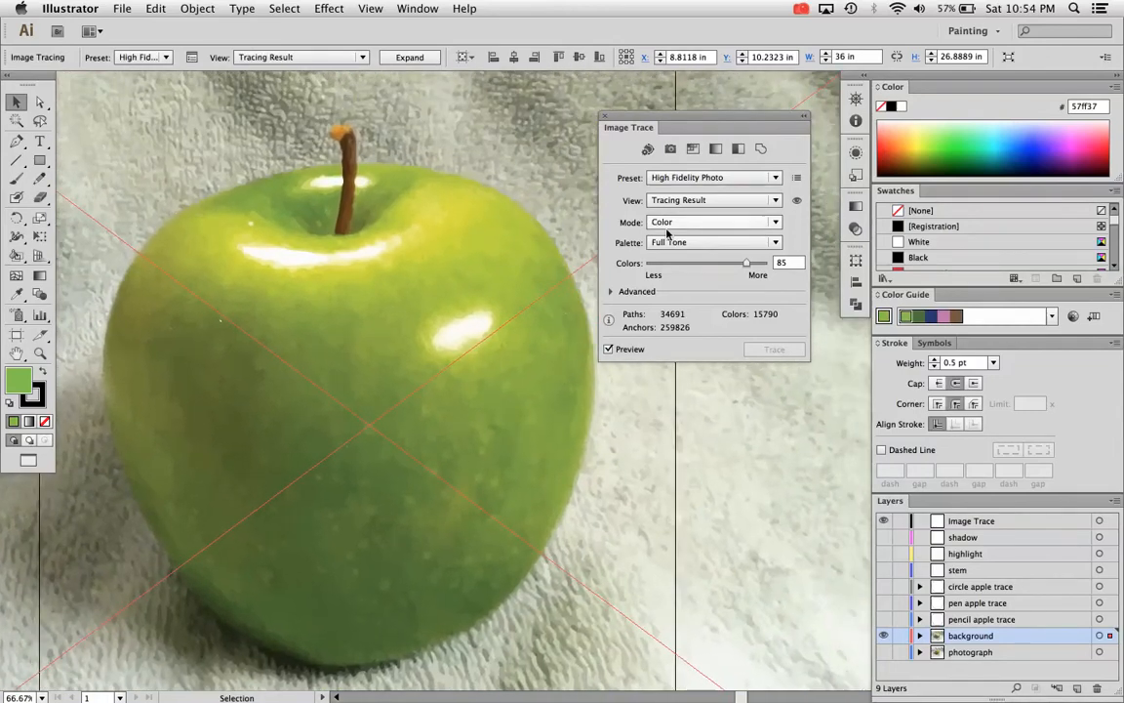
# Choose the 16 Colors preset so the apple renders as flat posterised colour areas.
pyautogui.click(715, 175)
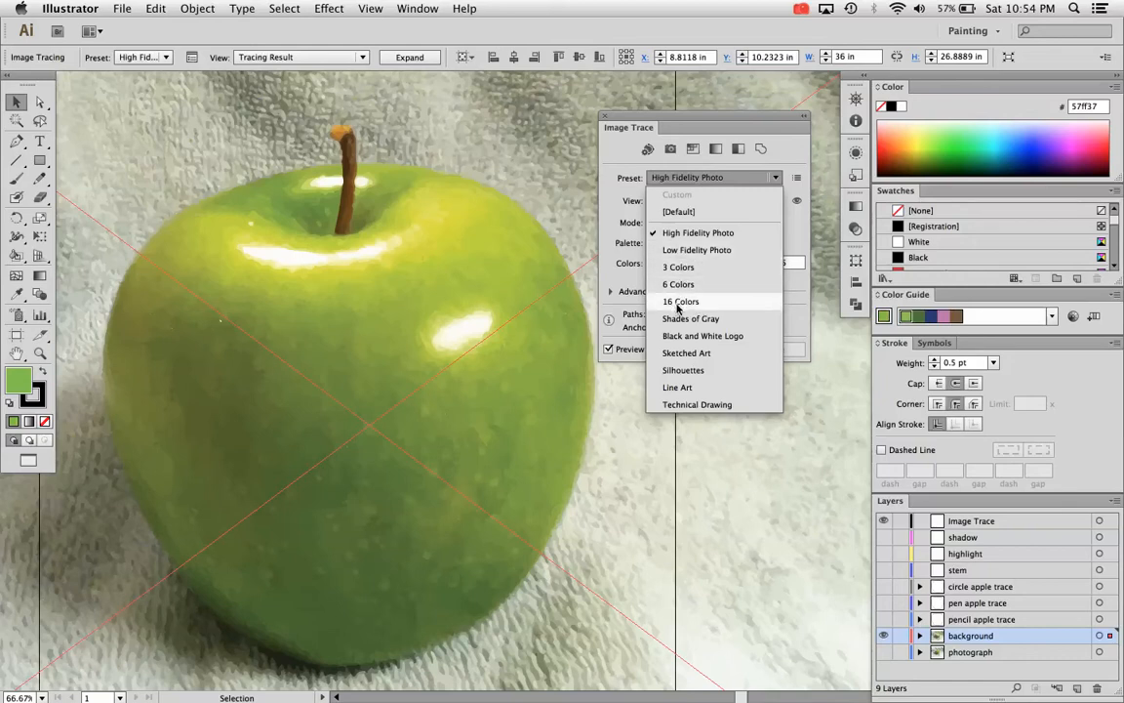
pyautogui.moveTo(679, 318)
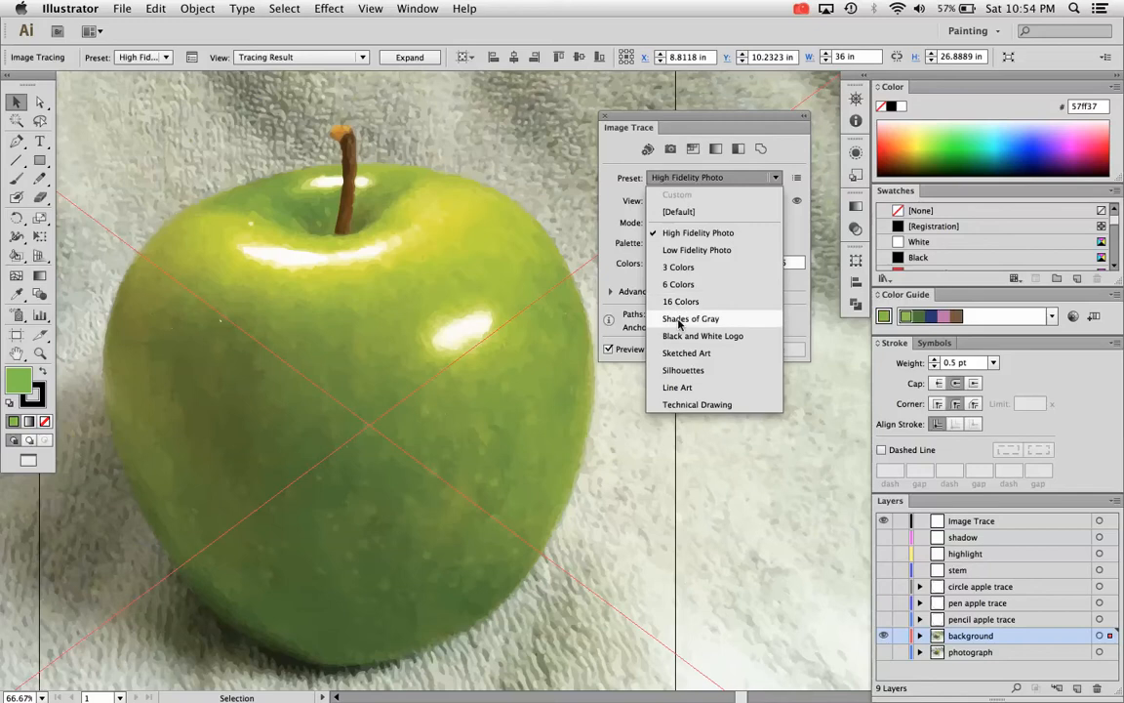
pyautogui.moveTo(687, 352)
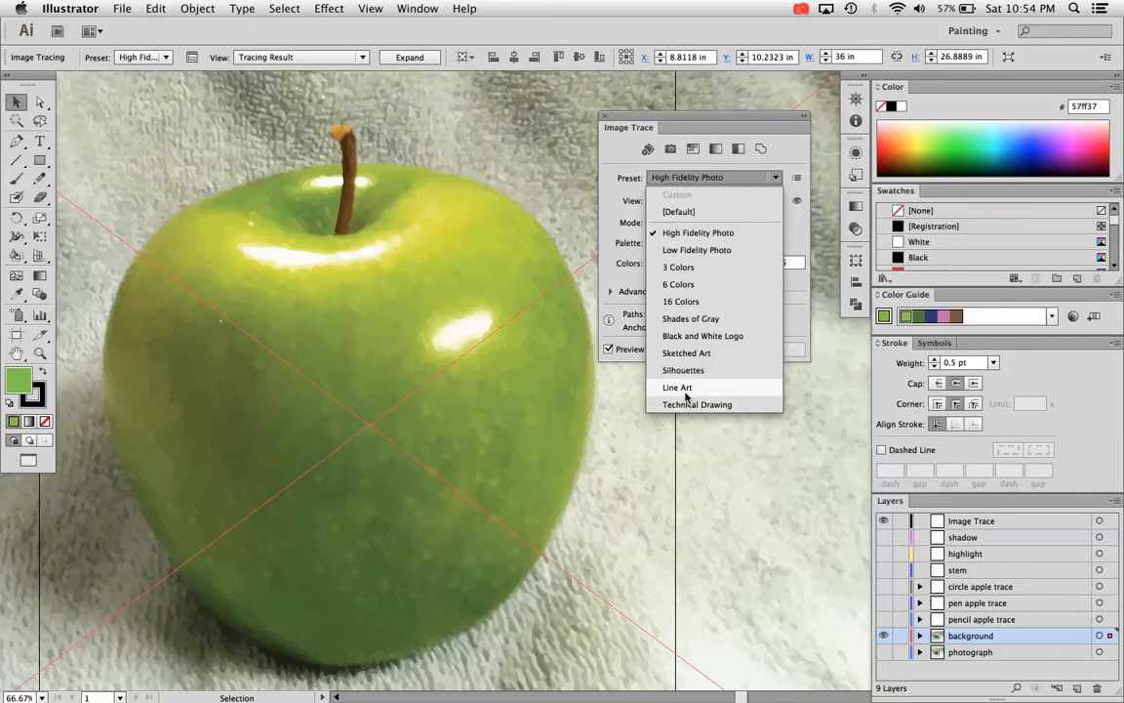
pyautogui.moveTo(697, 277)
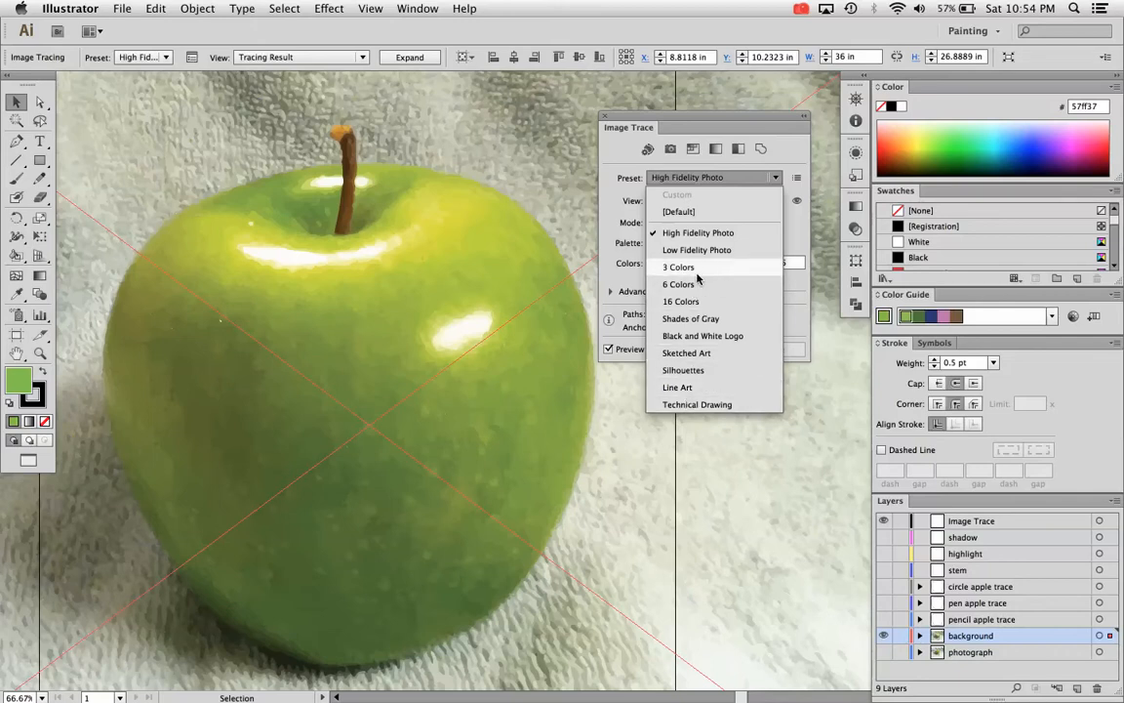
pyautogui.click(679, 300)
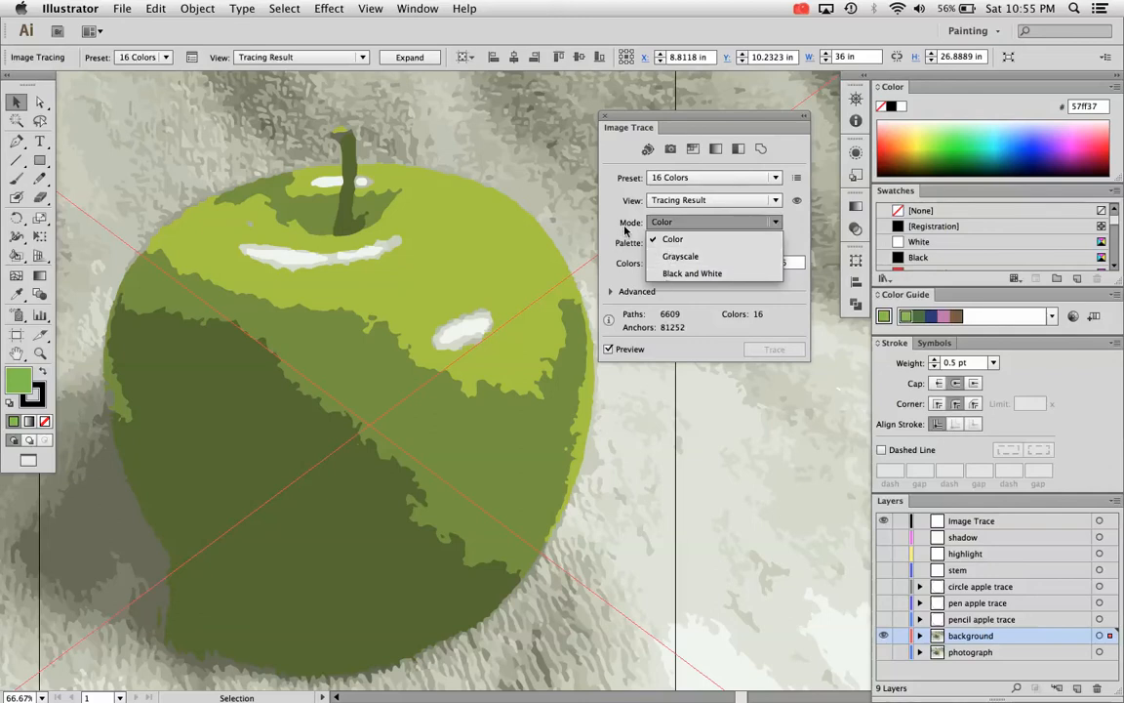
# Keep Mode on Color and set Palette to Automatic with Colors at 100.
pyautogui.click(712, 242)
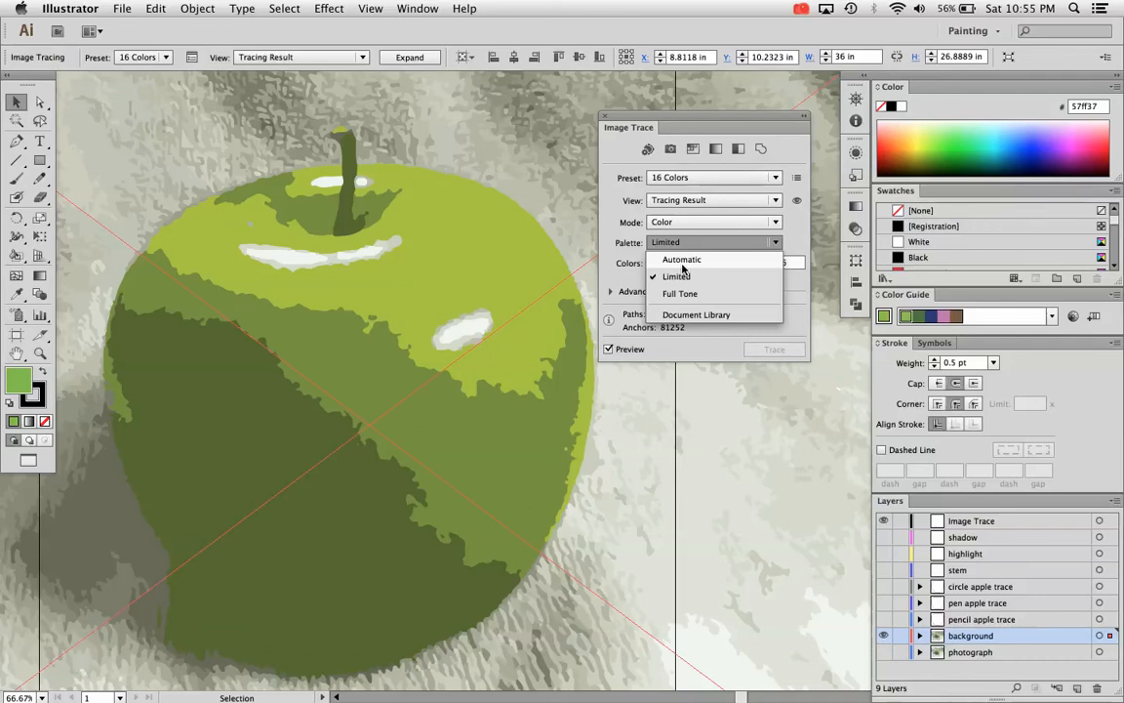
pyautogui.click(682, 257)
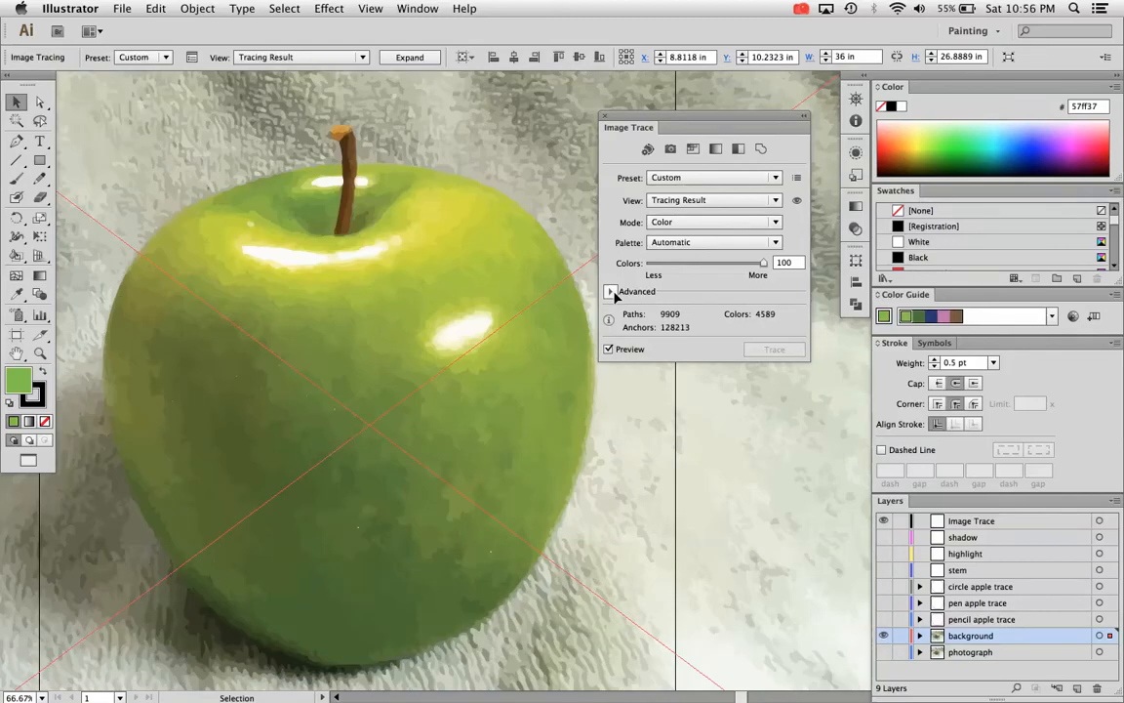
pyautogui.click(611, 291)
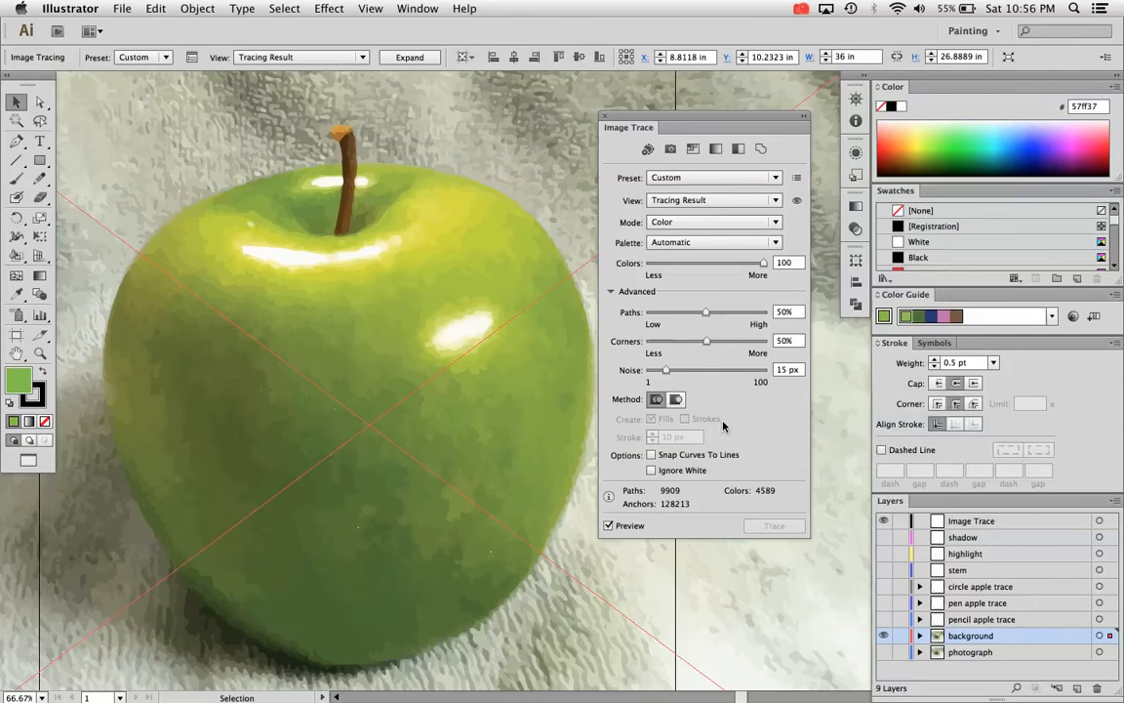
pyautogui.moveTo(676, 399)
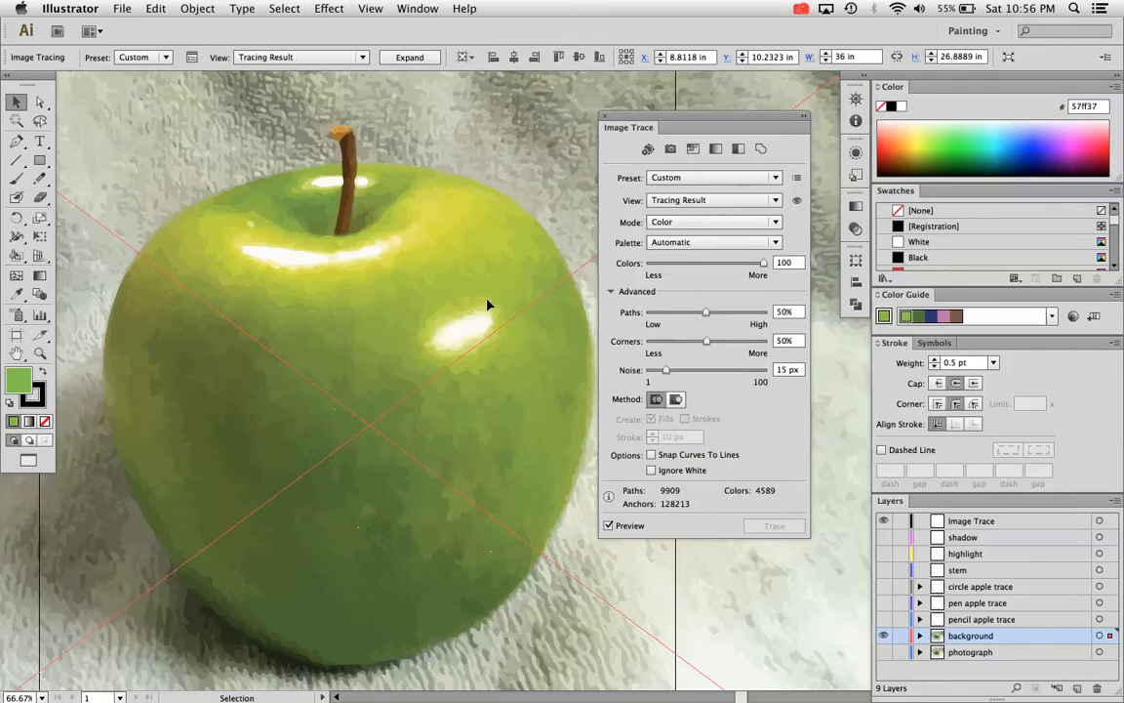
pyautogui.moveTo(492, 324)
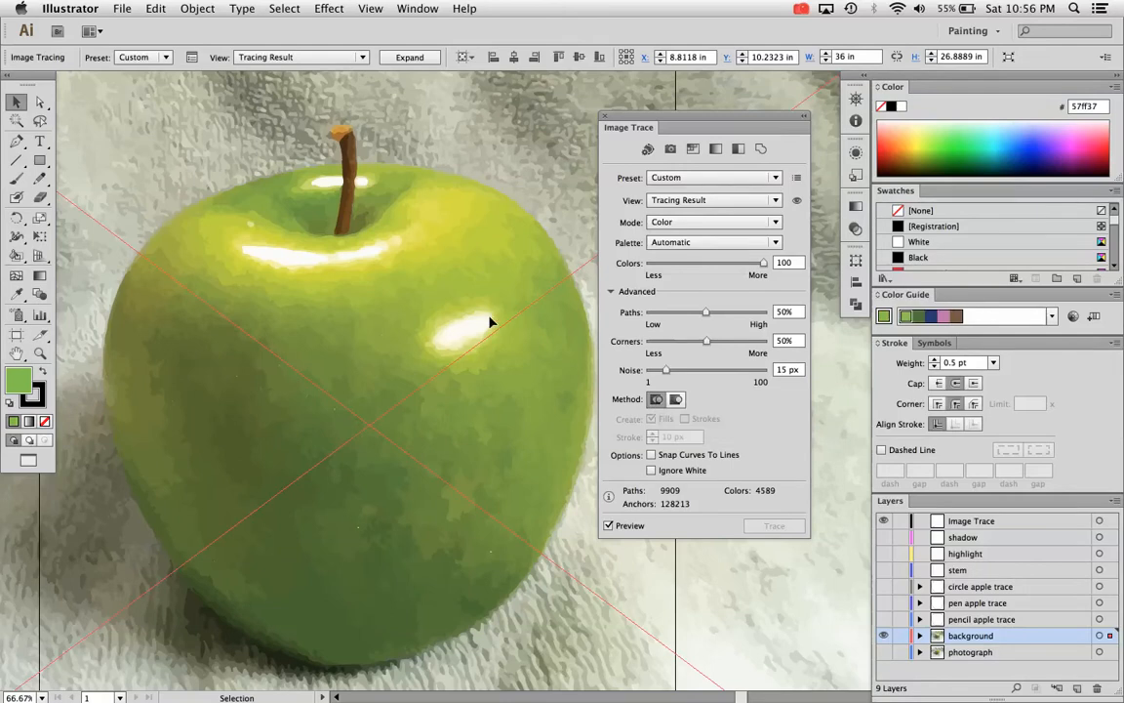
pyautogui.moveTo(656, 398)
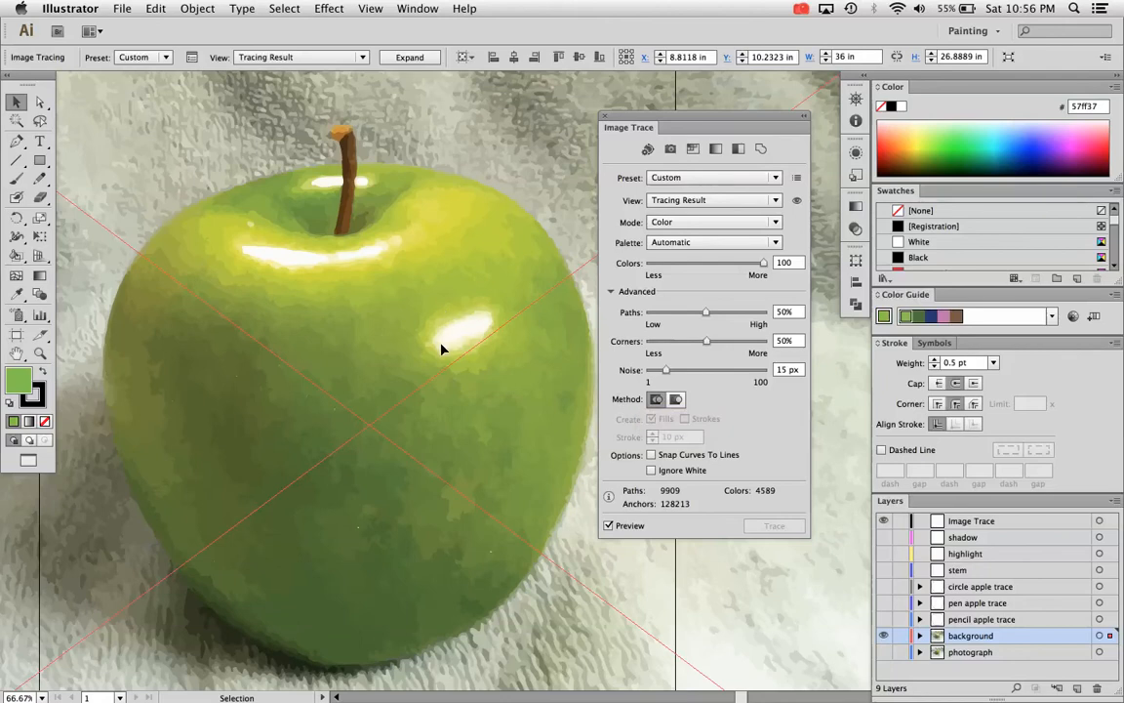
pyautogui.moveTo(492, 316)
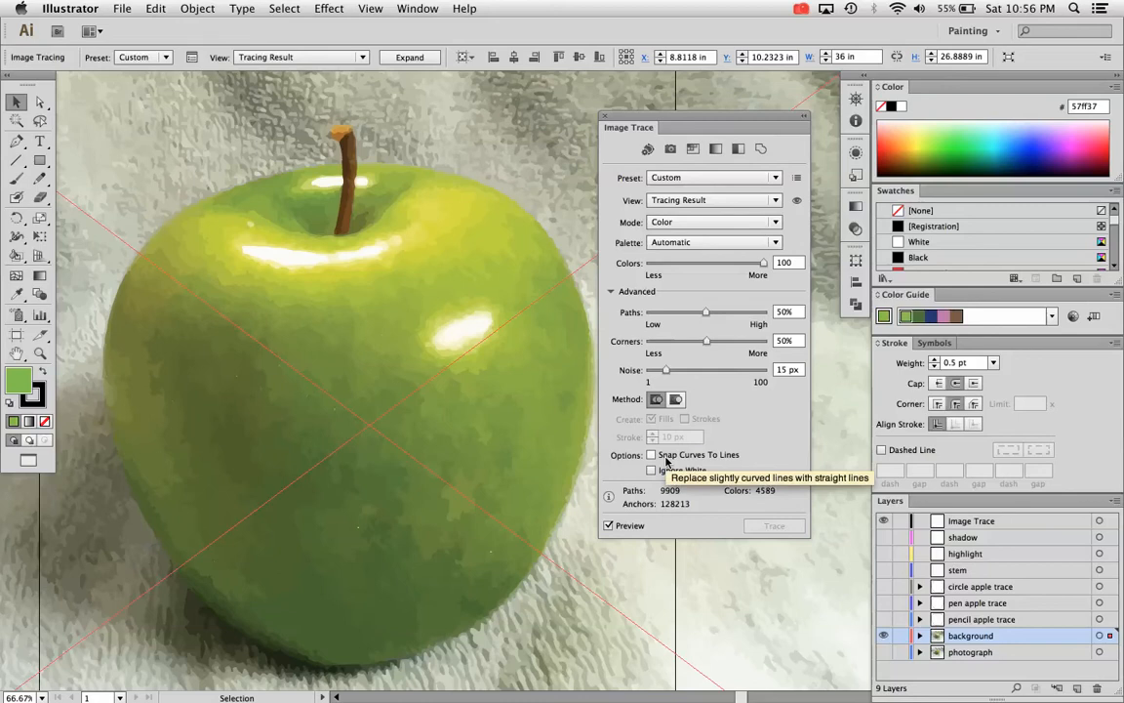
pyautogui.moveTo(652, 470)
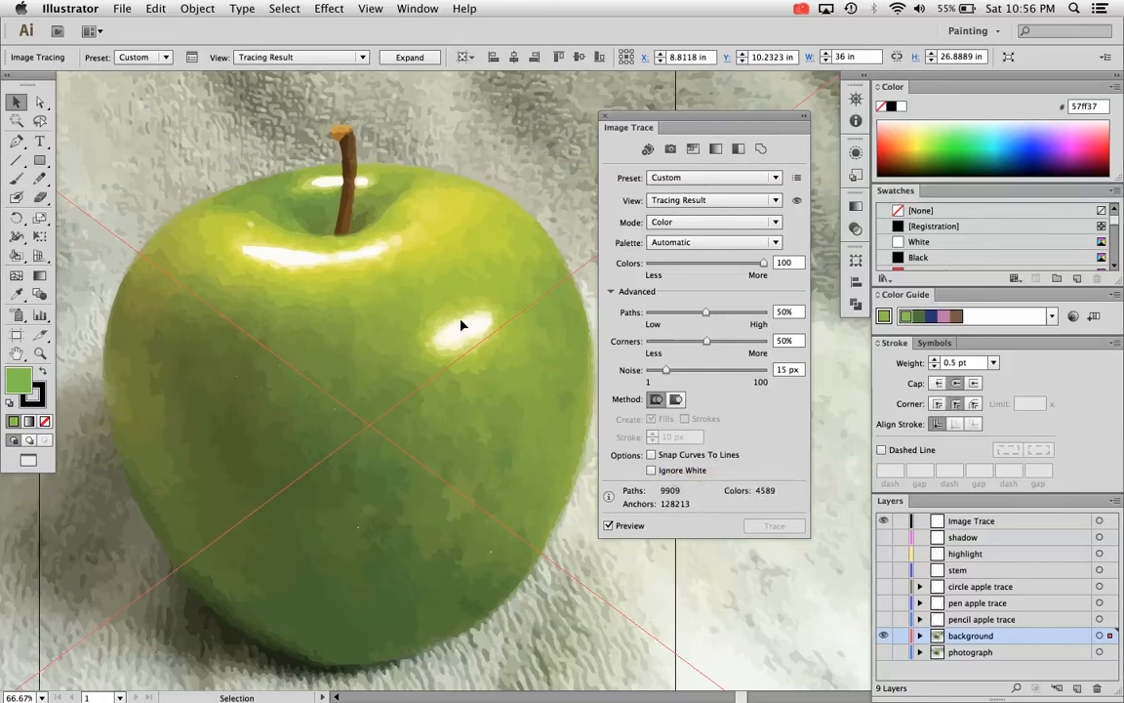
pyautogui.moveTo(476, 332)
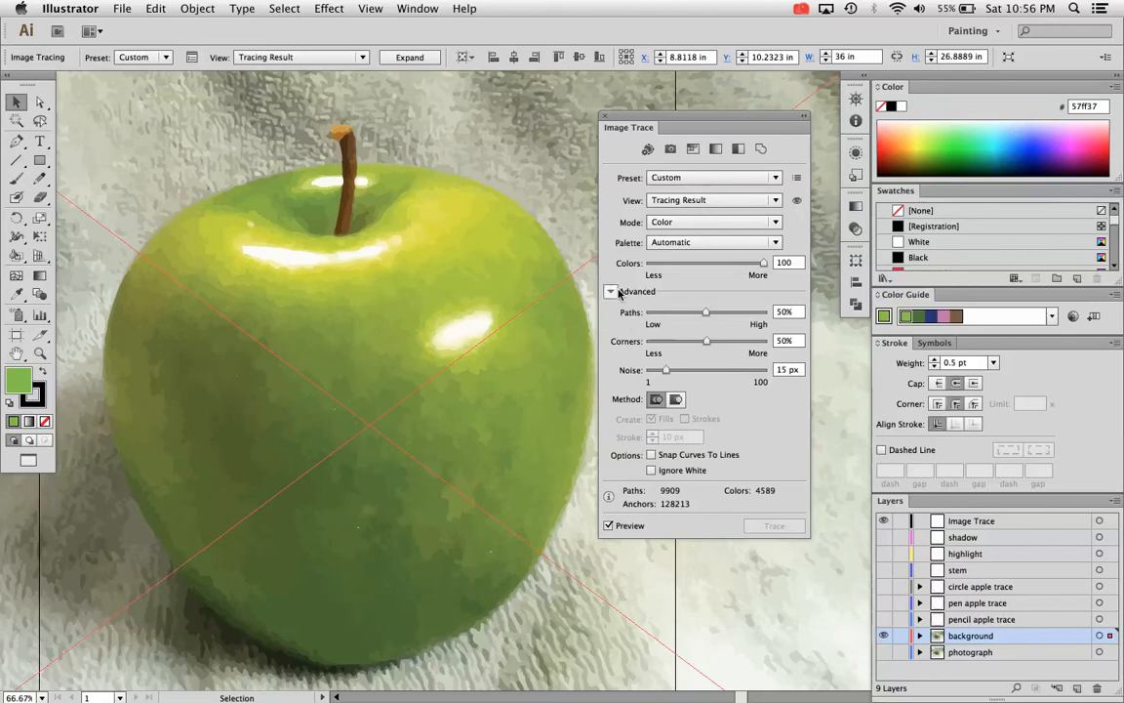
pyautogui.click(613, 291)
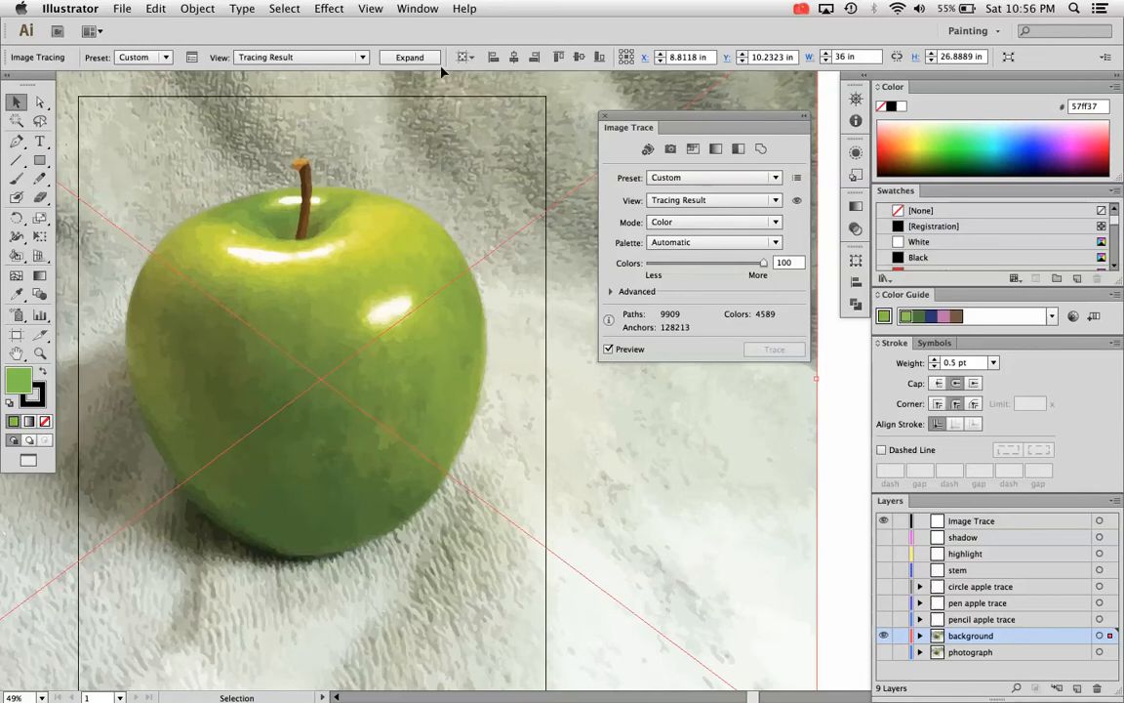
pyautogui.moveTo(410, 57)
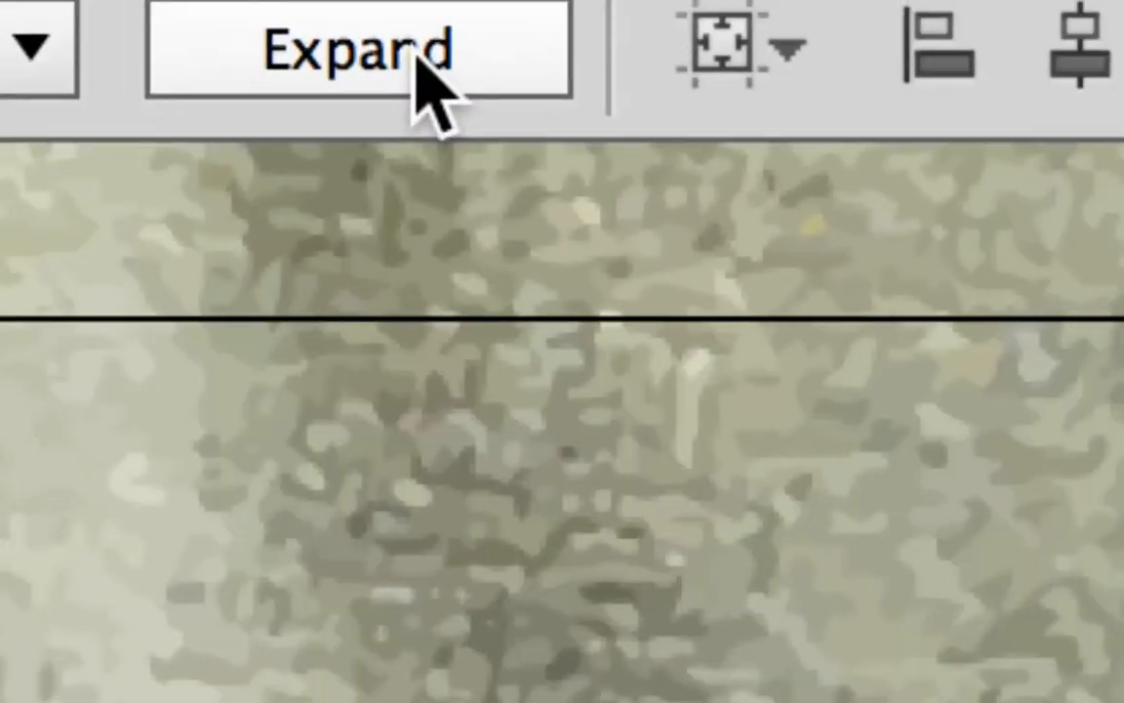
# Expand the live tracing into a group of editable vector shapes.
pyautogui.click(418, 8)
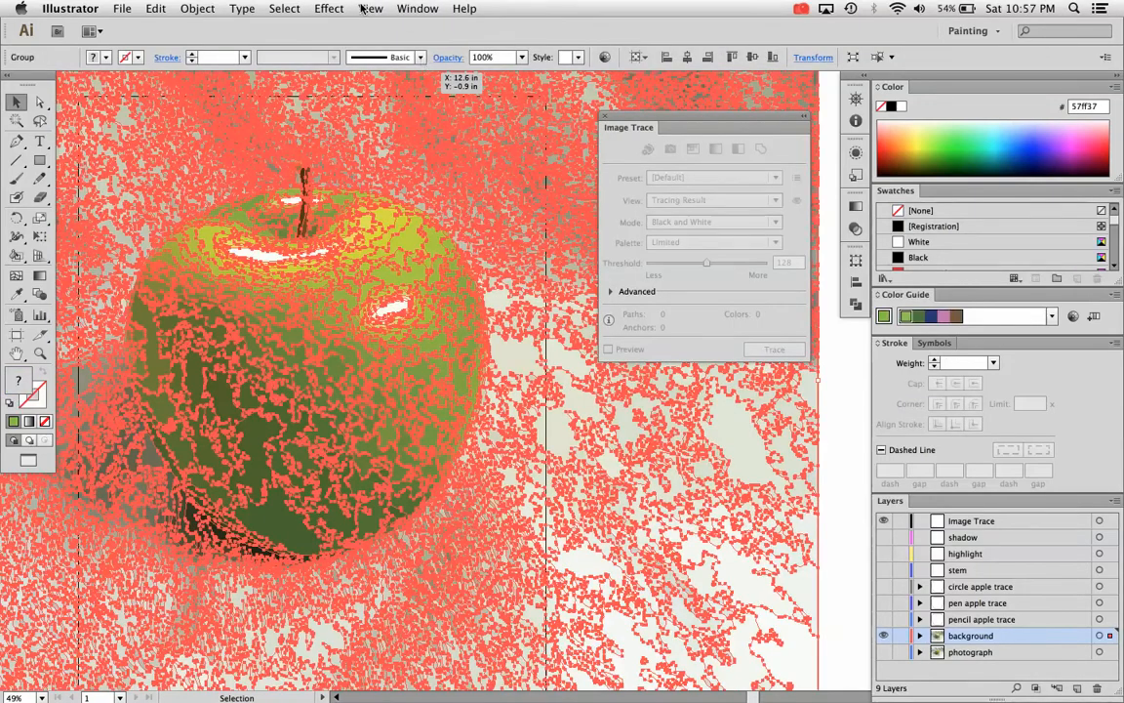
pyautogui.click(370, 8)
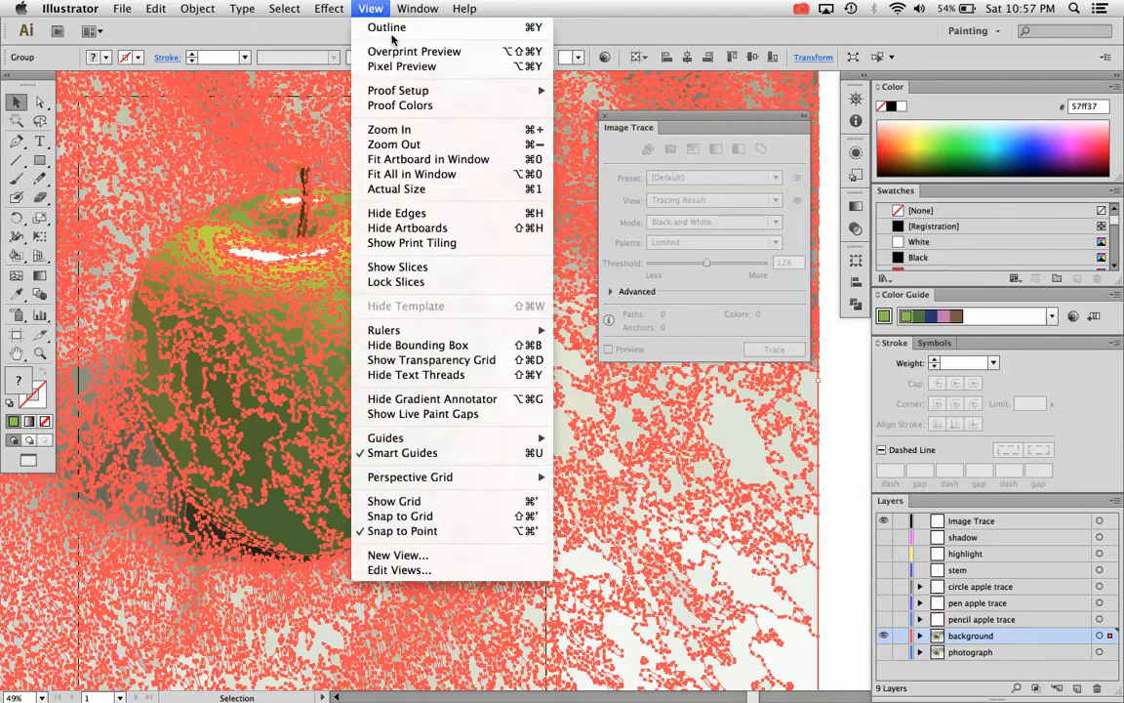
pyautogui.moveTo(387, 27)
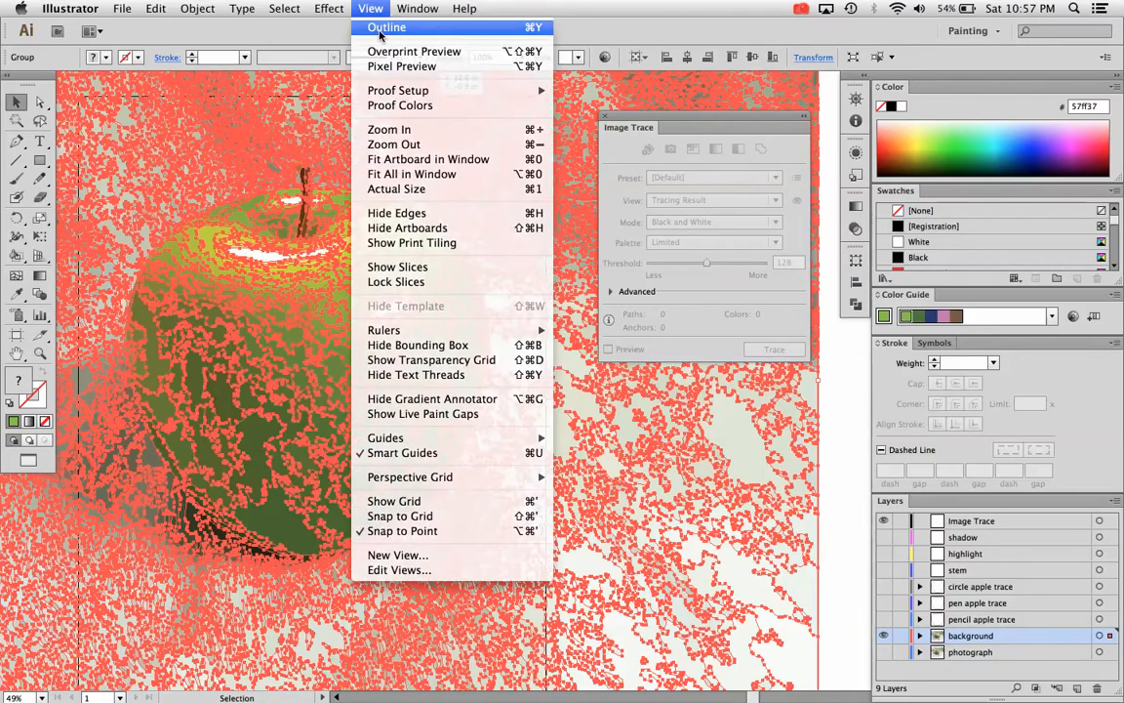
pyautogui.click(386, 27)
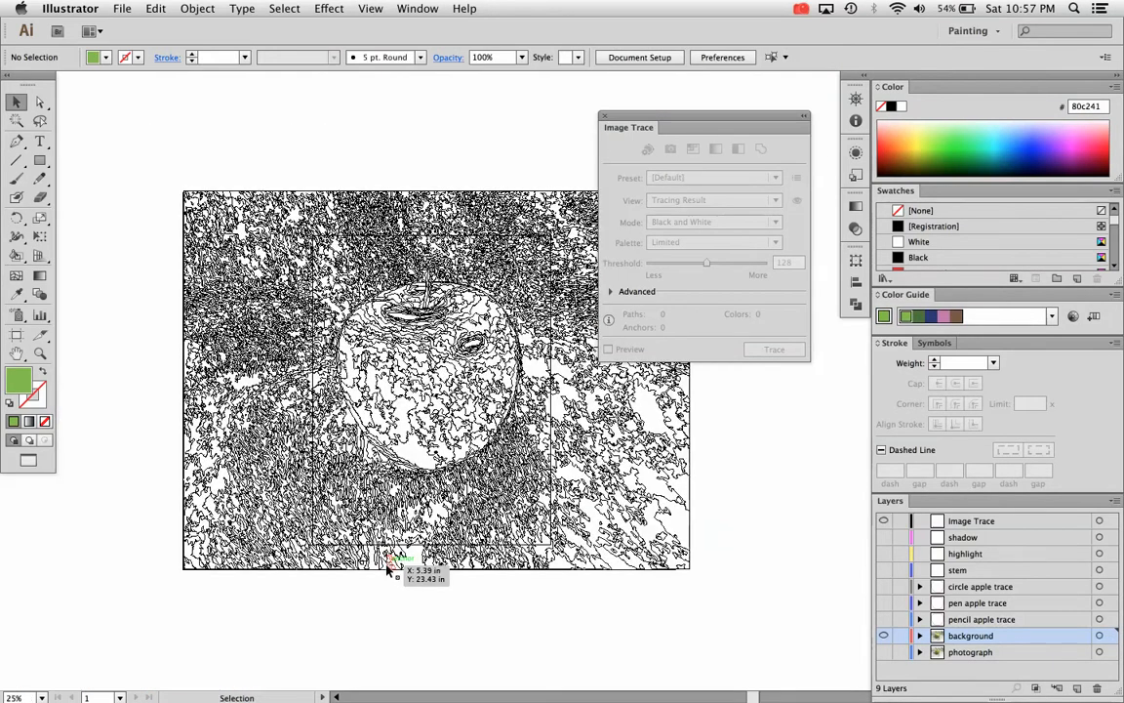
pyautogui.click(371, 7)
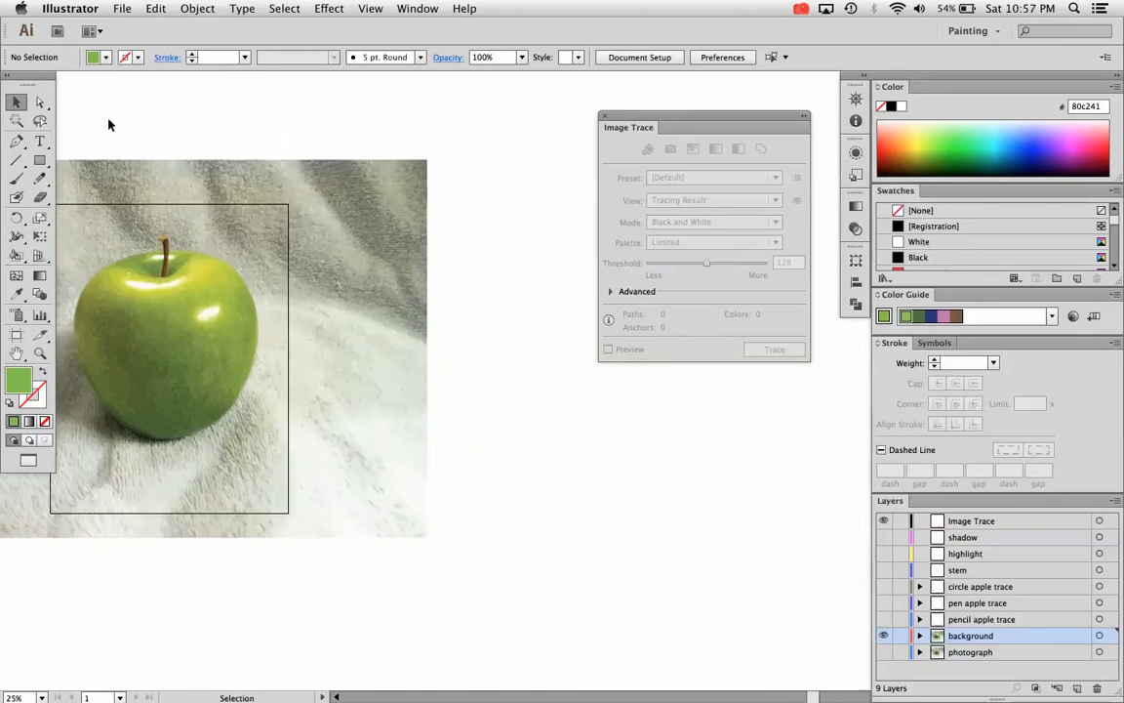
pyautogui.click(39, 101)
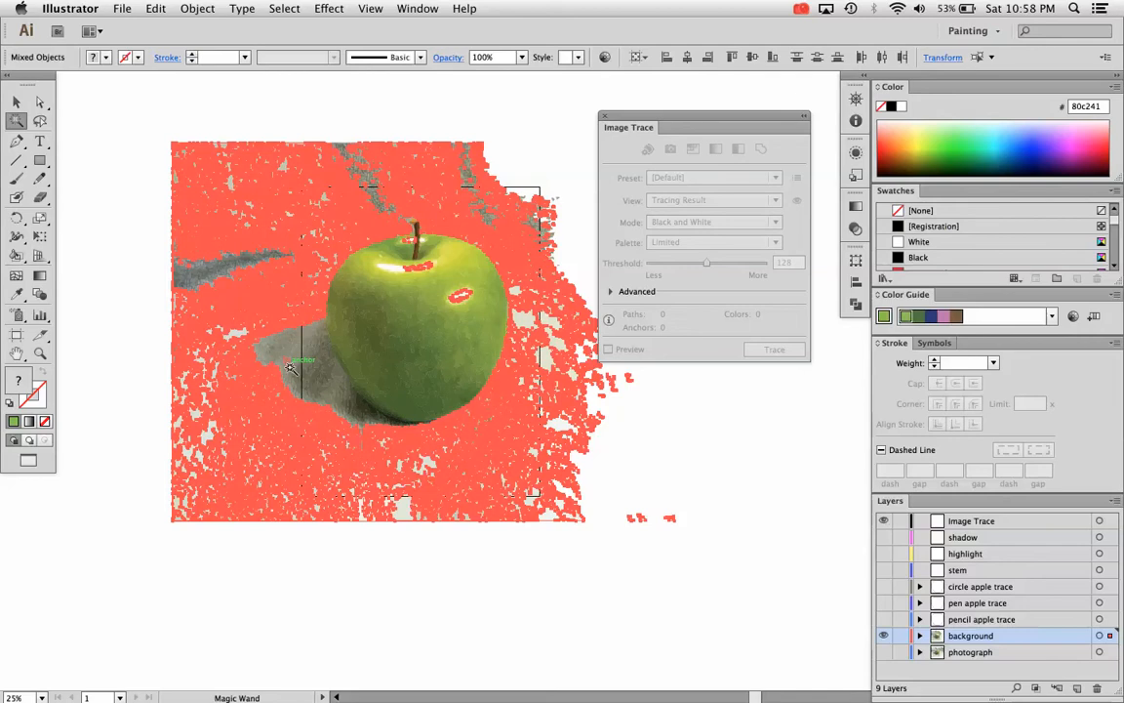
pyautogui.moveTo(464, 328)
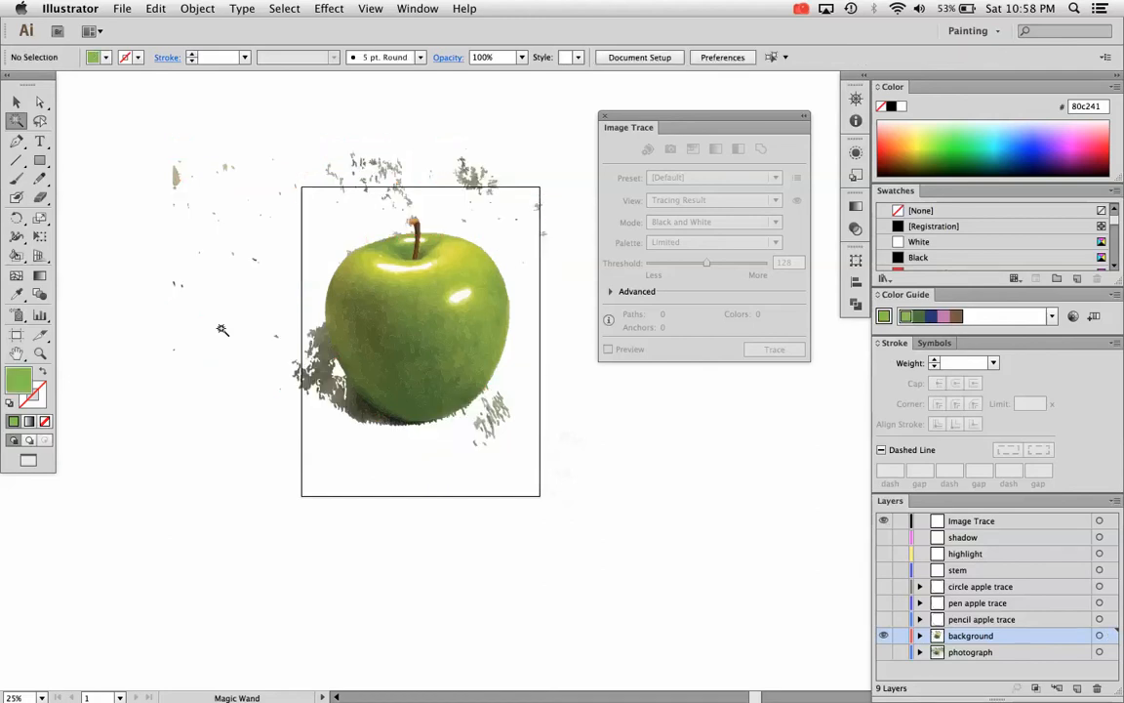
# Magic Wand-select the leftover shadow and stray background fragments around the apple for deletion.
pyautogui.click(361, 408)
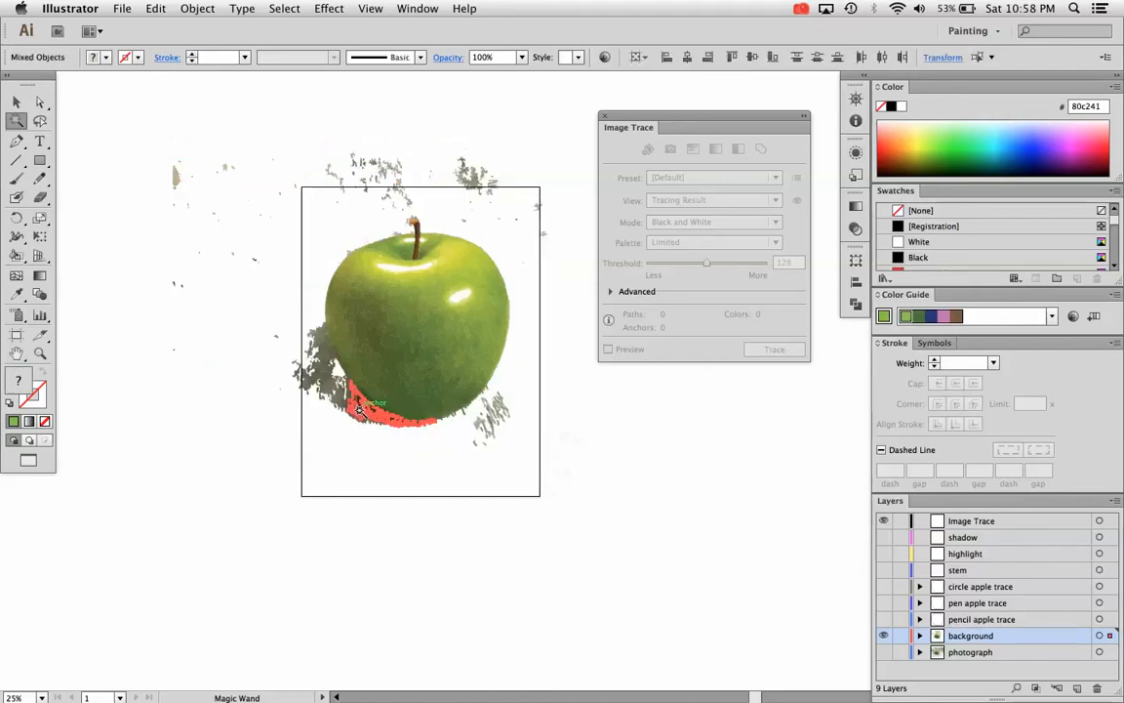
pyautogui.click(336, 394)
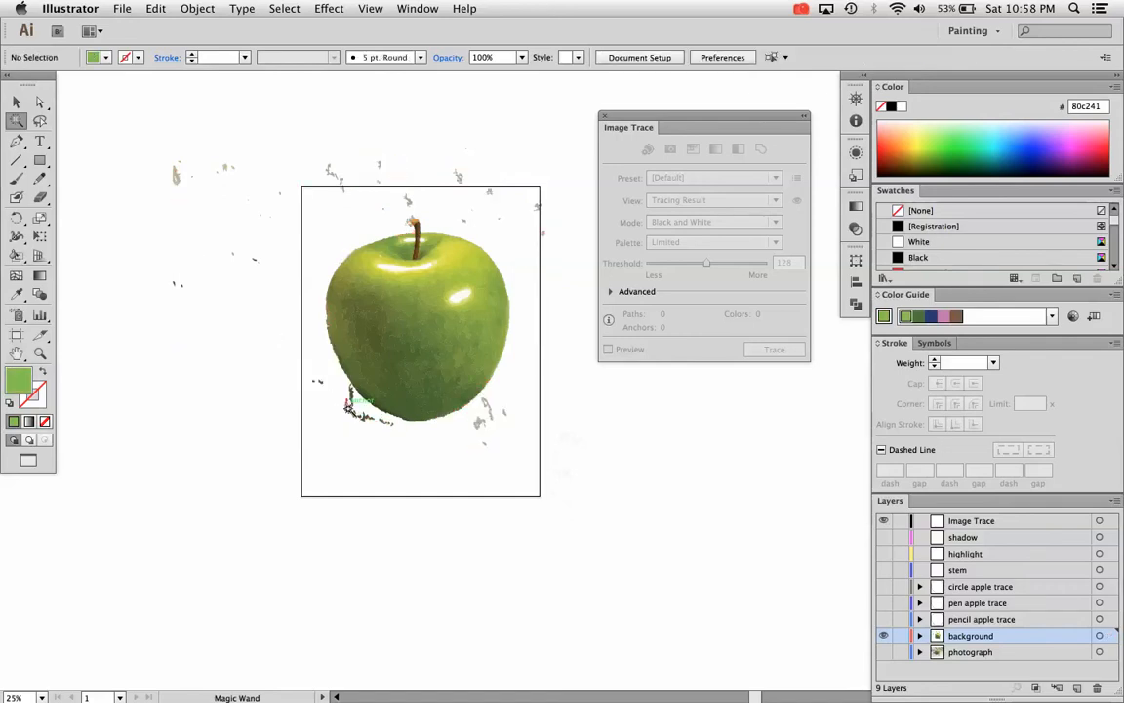
pyautogui.click(480, 422)
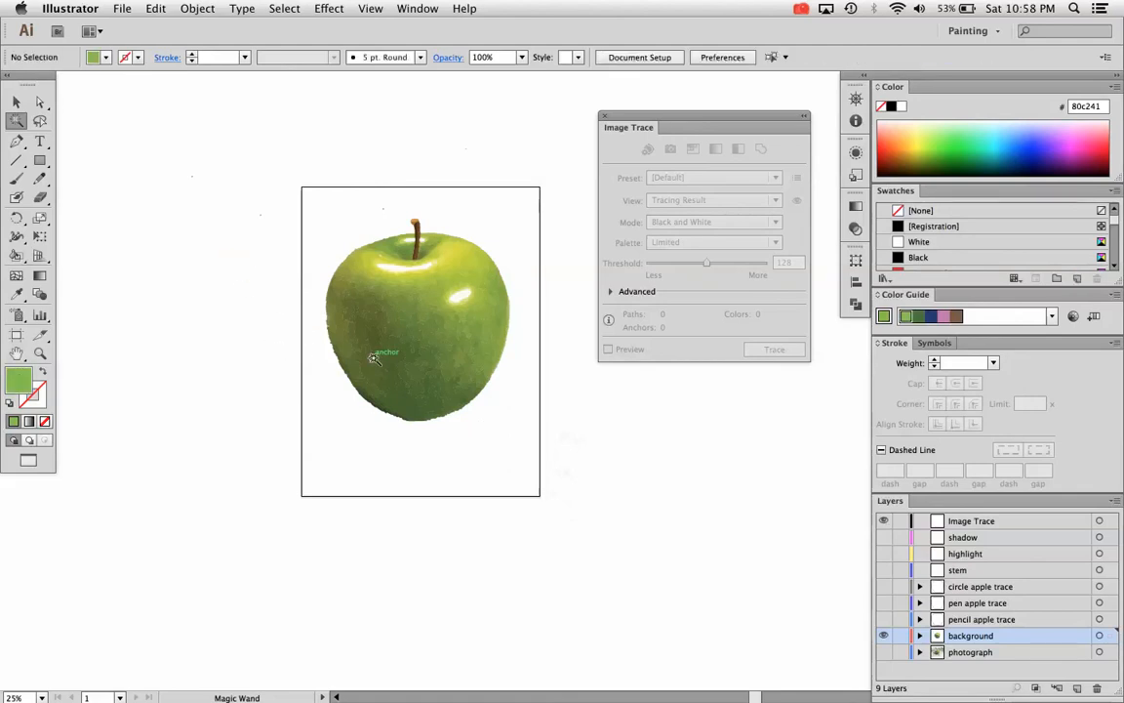
pyautogui.moveTo(158, 163)
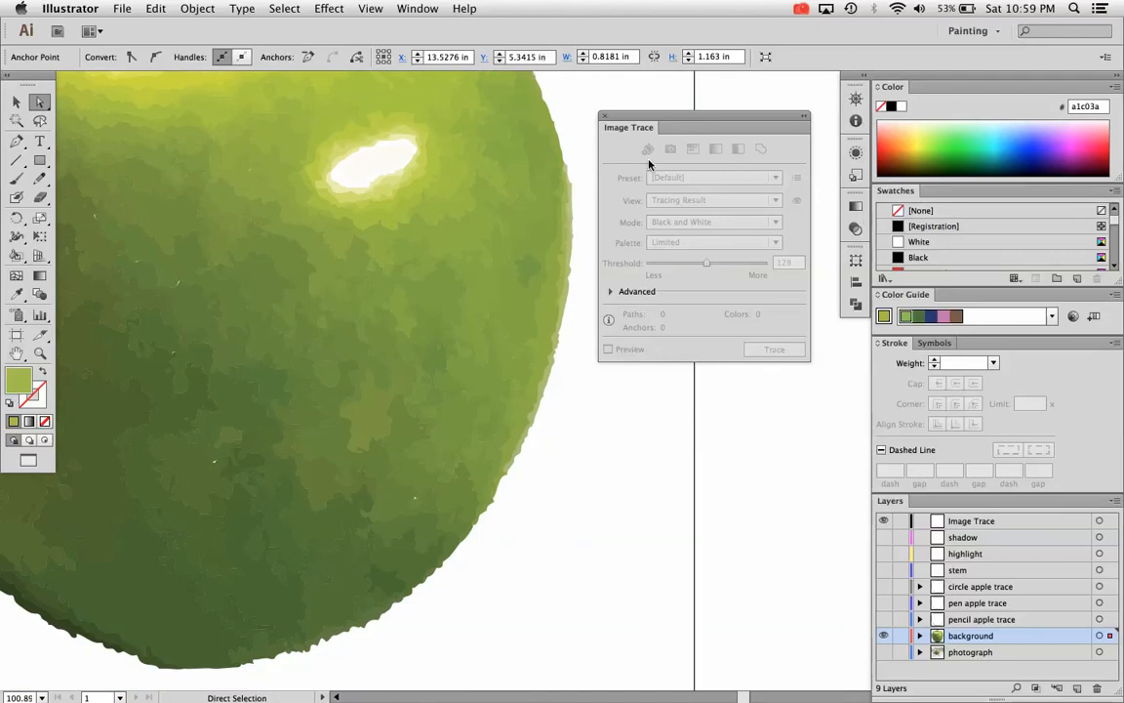
# Show the Layers panel from the Window menu beside the isolated apple.
pyautogui.click(418, 8)
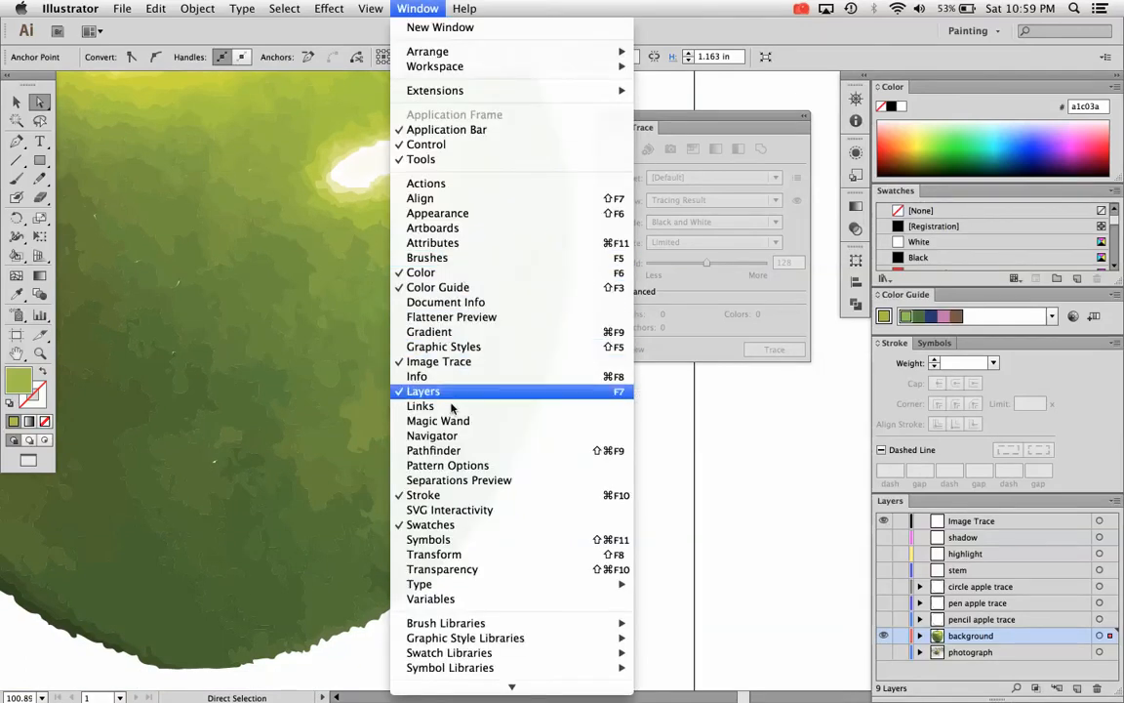
pyautogui.moveTo(453, 391)
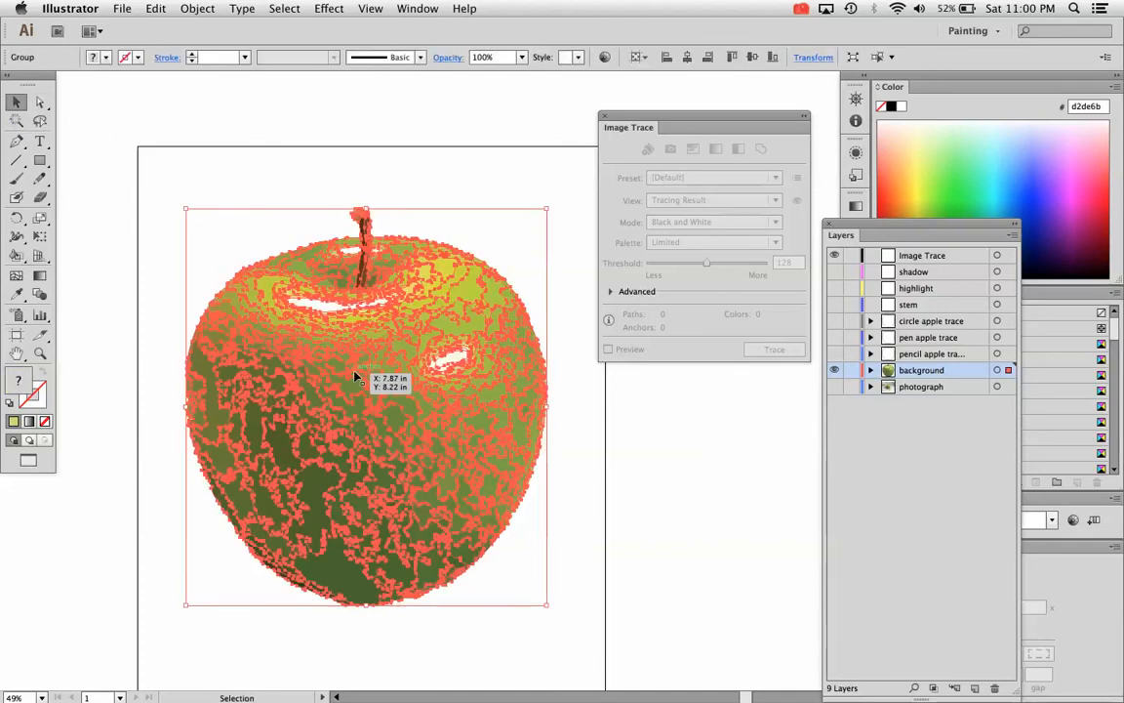
pyautogui.moveTo(264, 23)
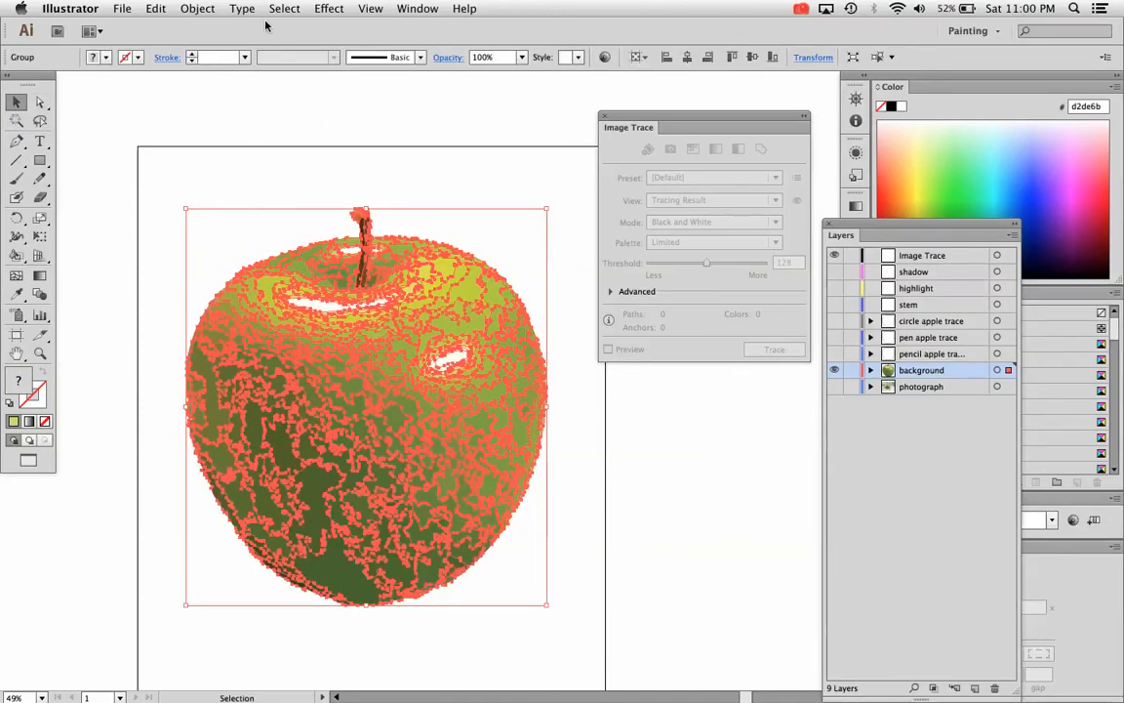
# Ungroup the traced apple via Object > Ungroup and select a single small path.
pyautogui.click(418, 8)
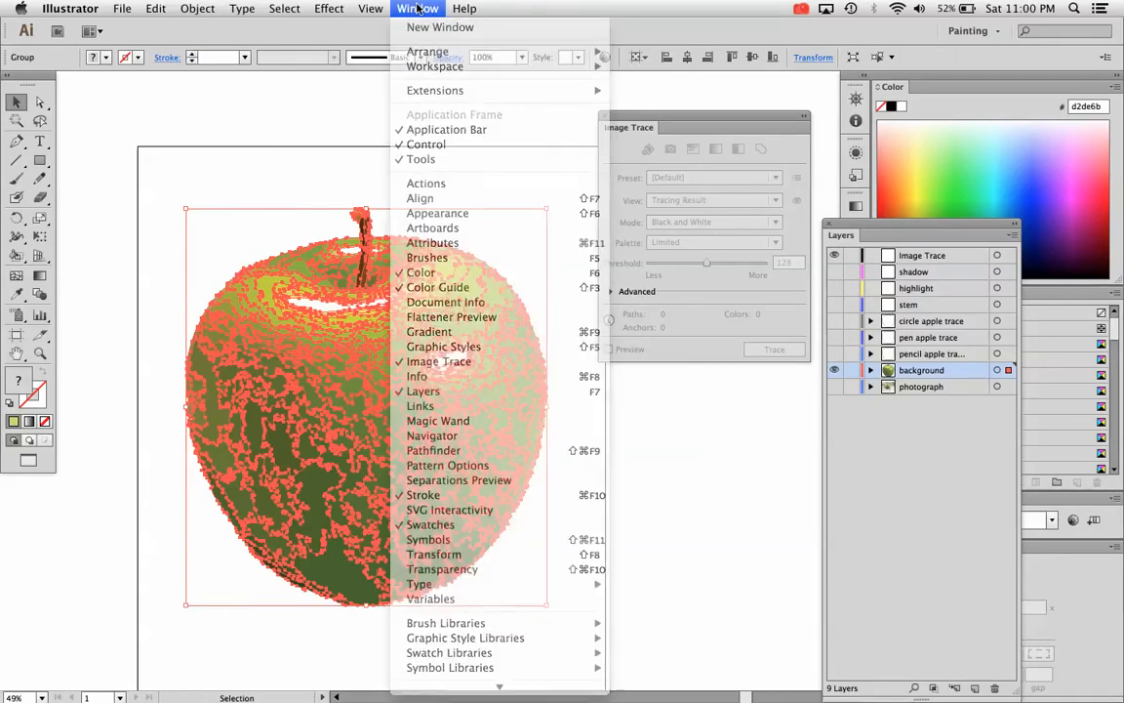
pyautogui.click(197, 8)
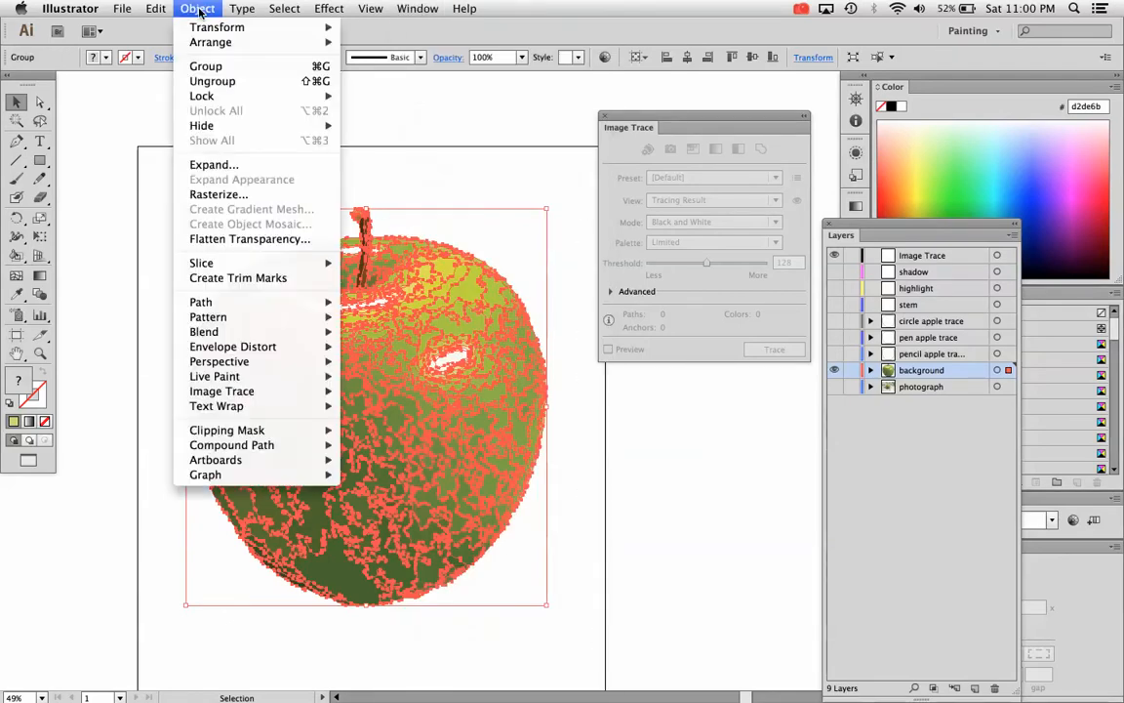
pyautogui.moveTo(214, 164)
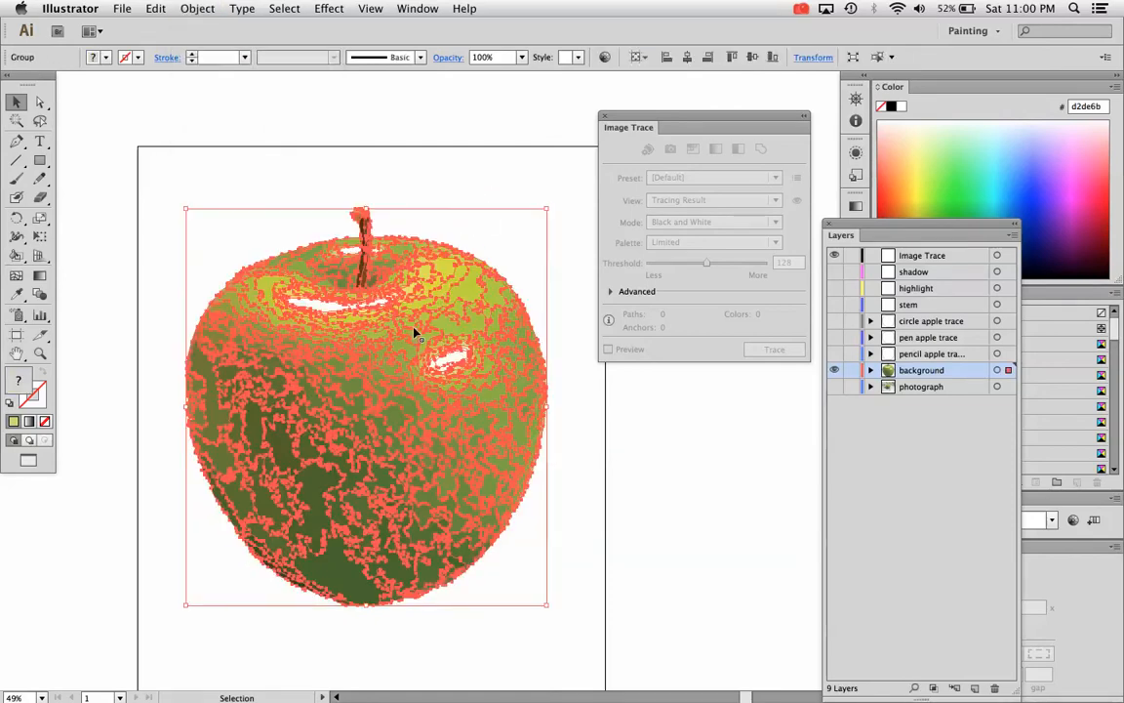
pyautogui.click(198, 8)
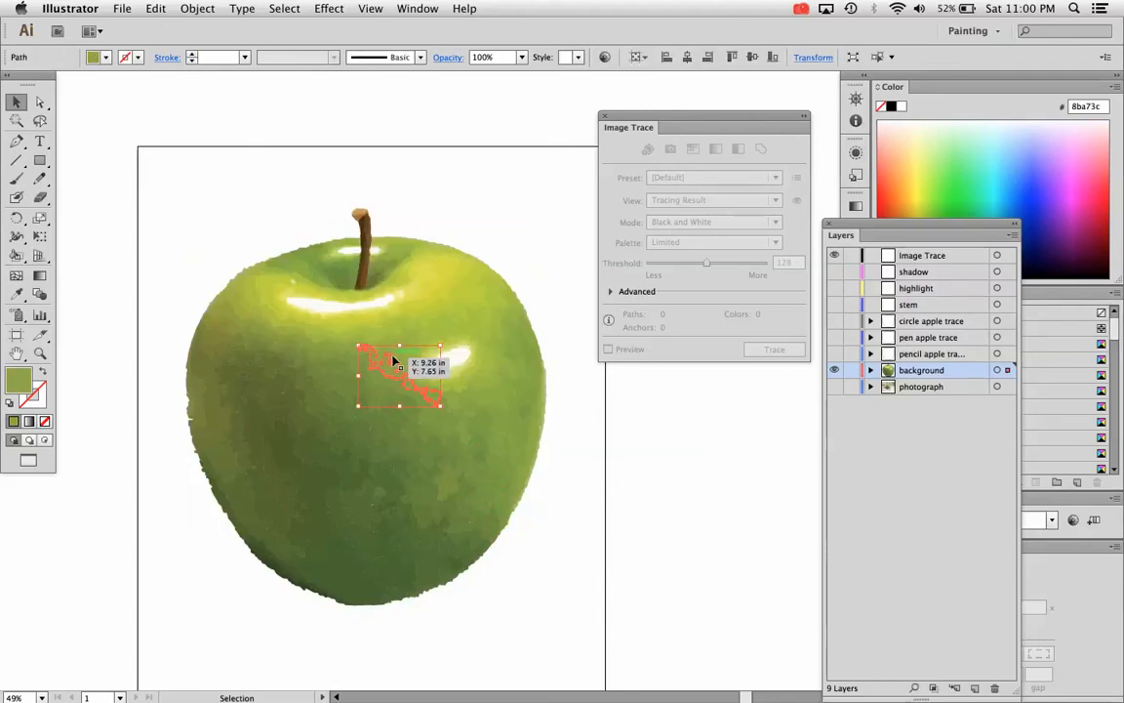
# Drag a traced piece out of the apple and choose a bright red fill in the Color Picker.
pyautogui.moveTo(398, 379); pyautogui.dragTo(156, 390)
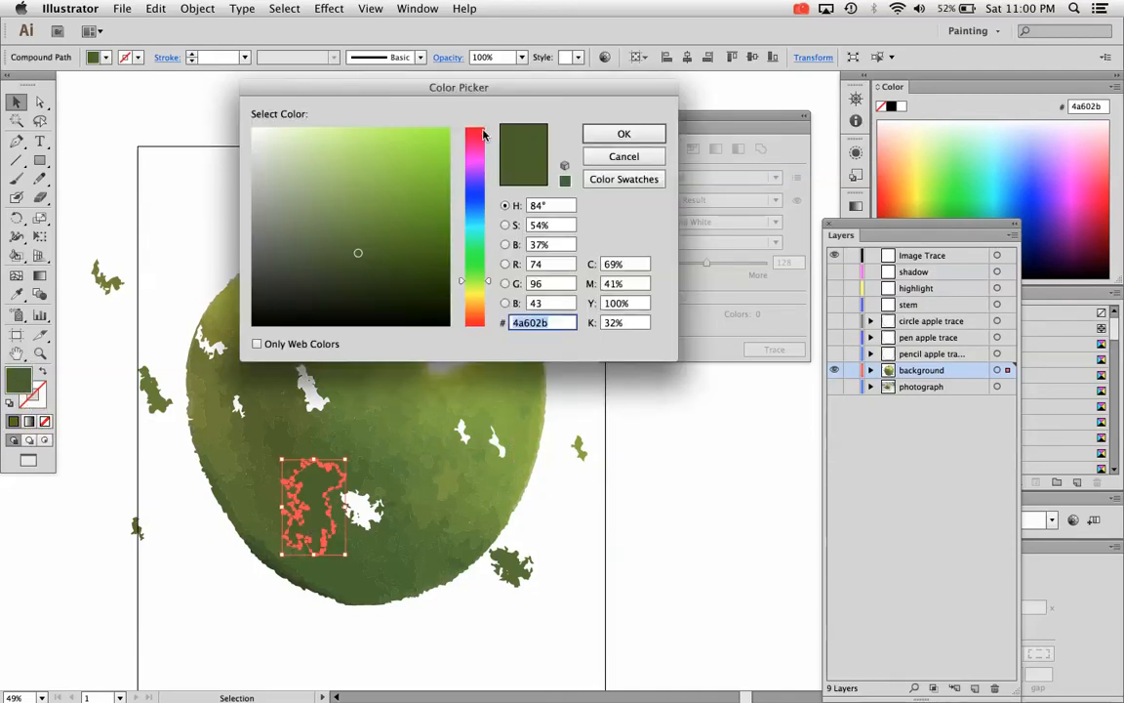
pyautogui.click(625, 133)
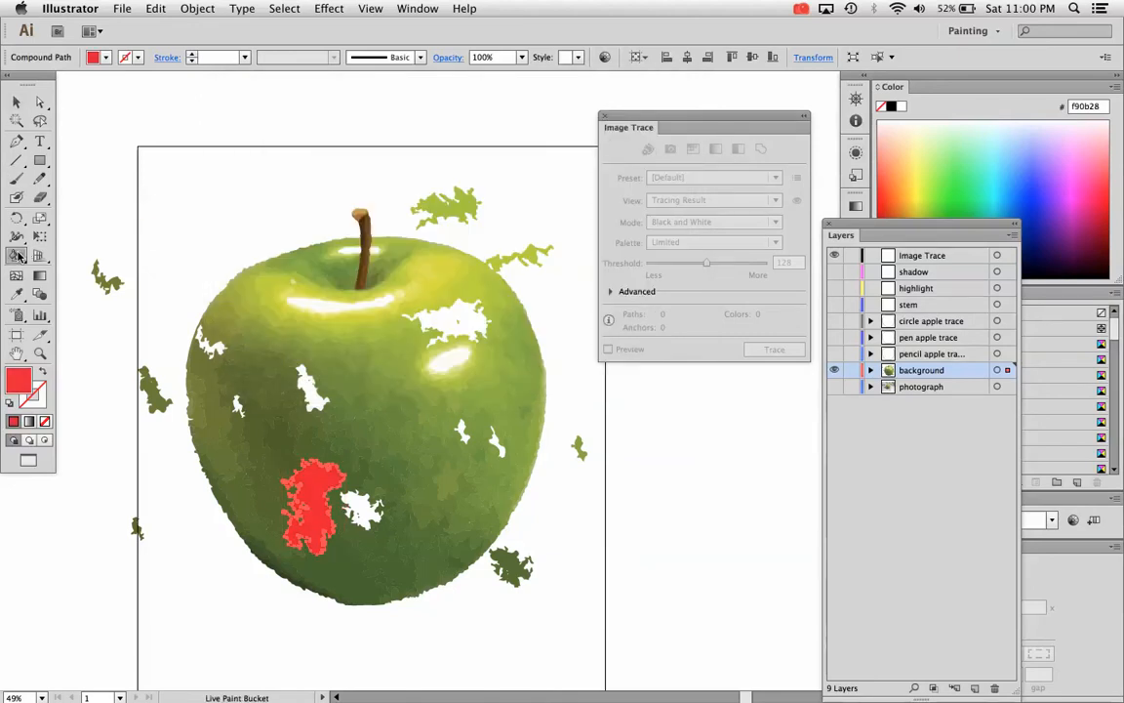
pyautogui.moveTo(16, 256)
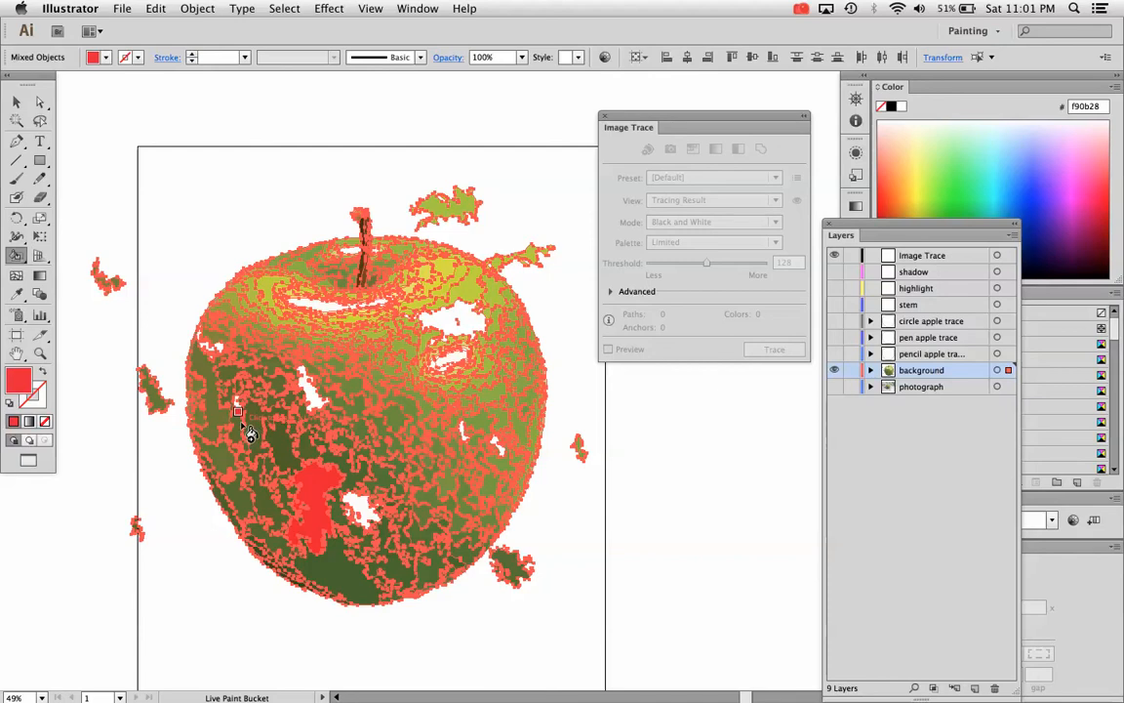
# Paint more apple regions red with the Live Paint Bucket, then release the Live Paint group.
pyautogui.click(244, 414)
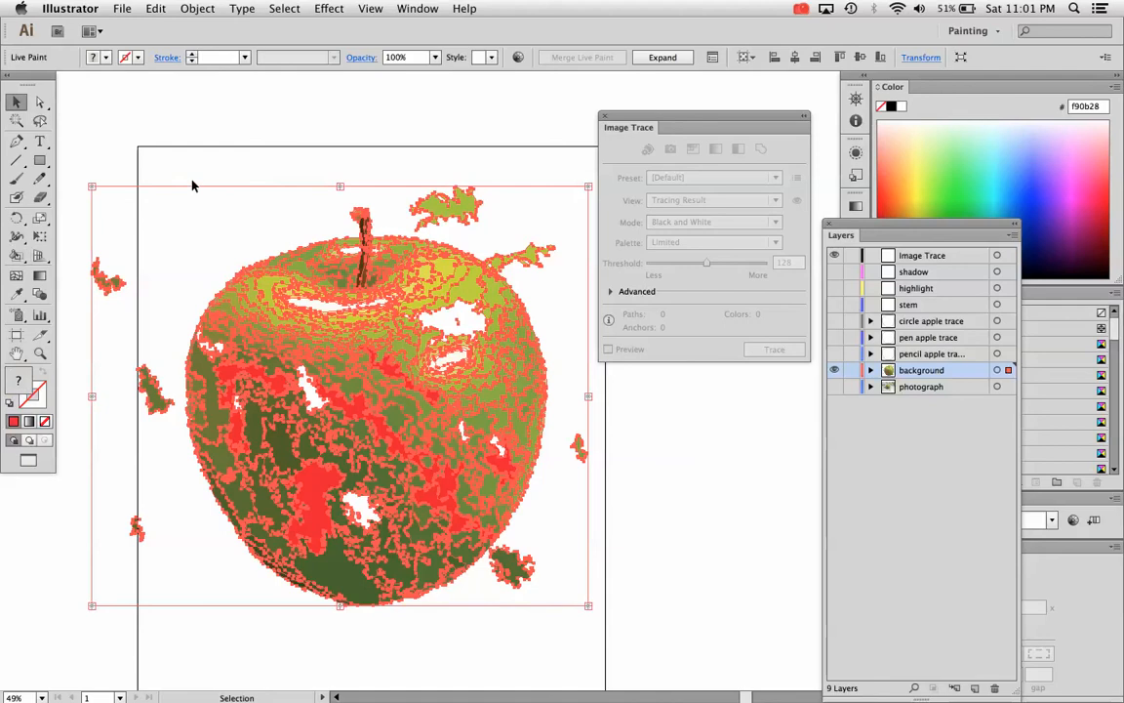
pyautogui.moveTo(425, 496)
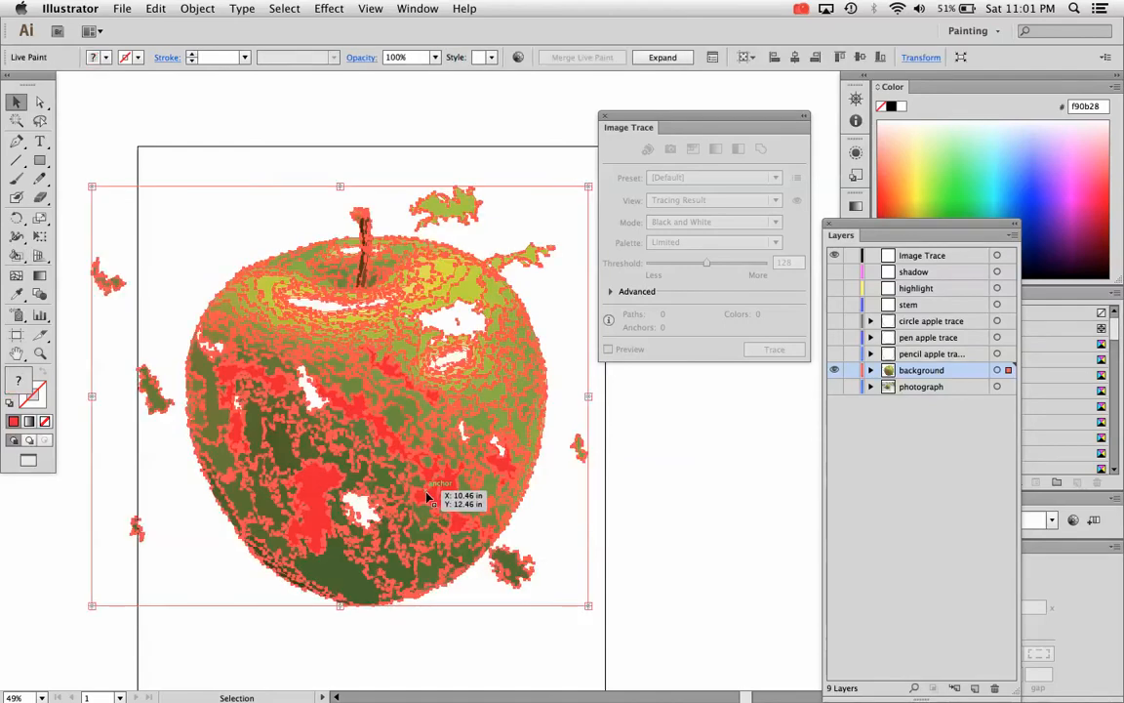
pyautogui.click(197, 8)
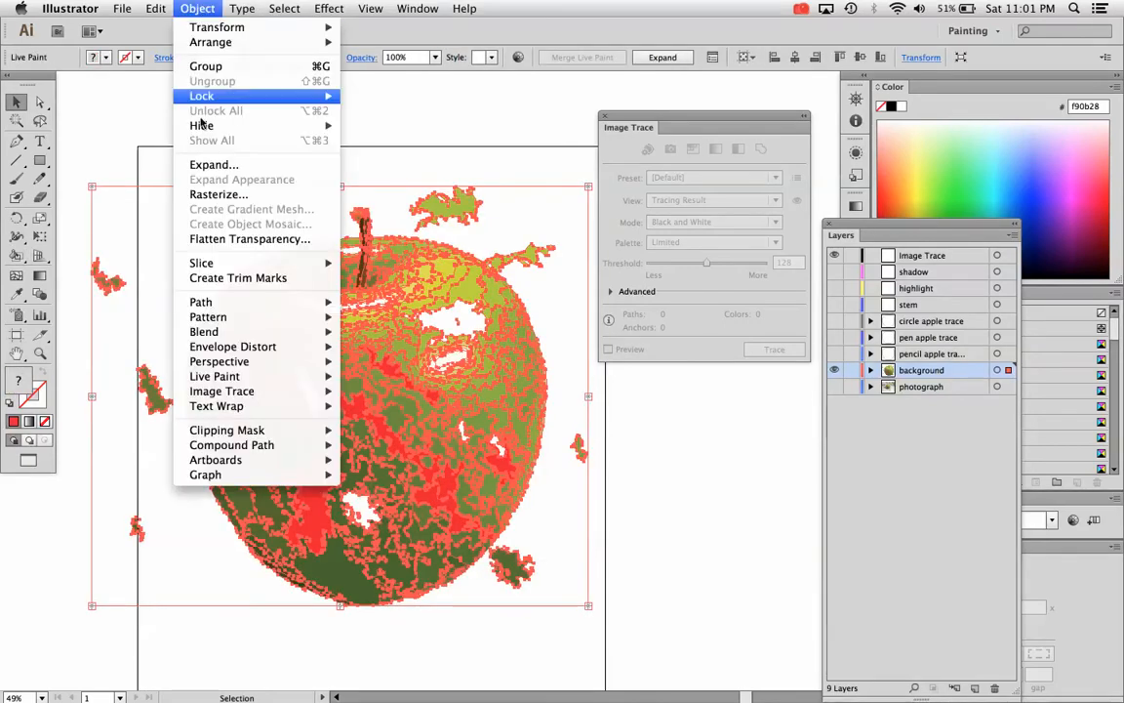
pyautogui.moveTo(215, 375)
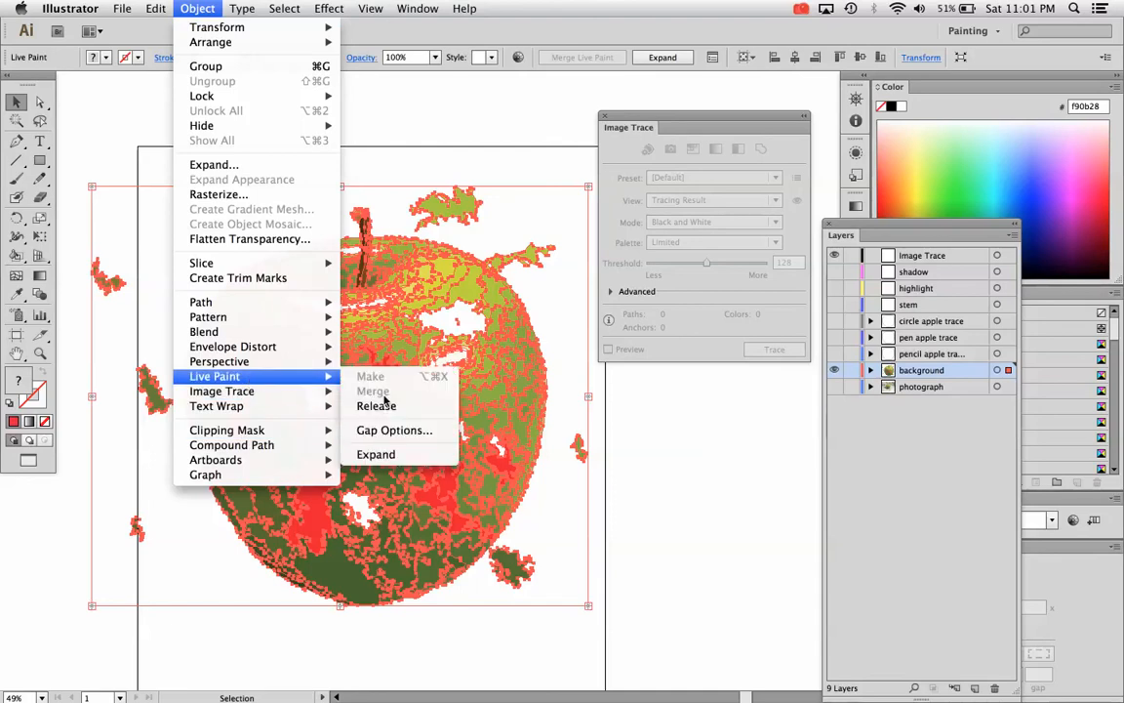
pyautogui.moveTo(406, 398)
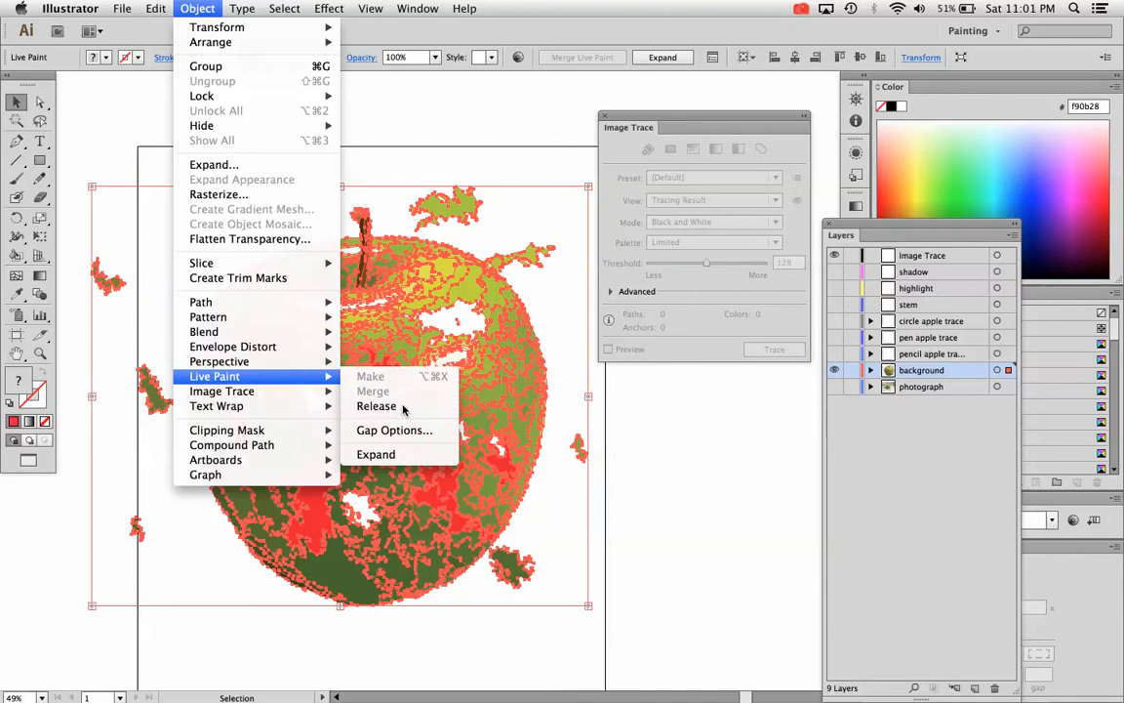
pyautogui.click(375, 404)
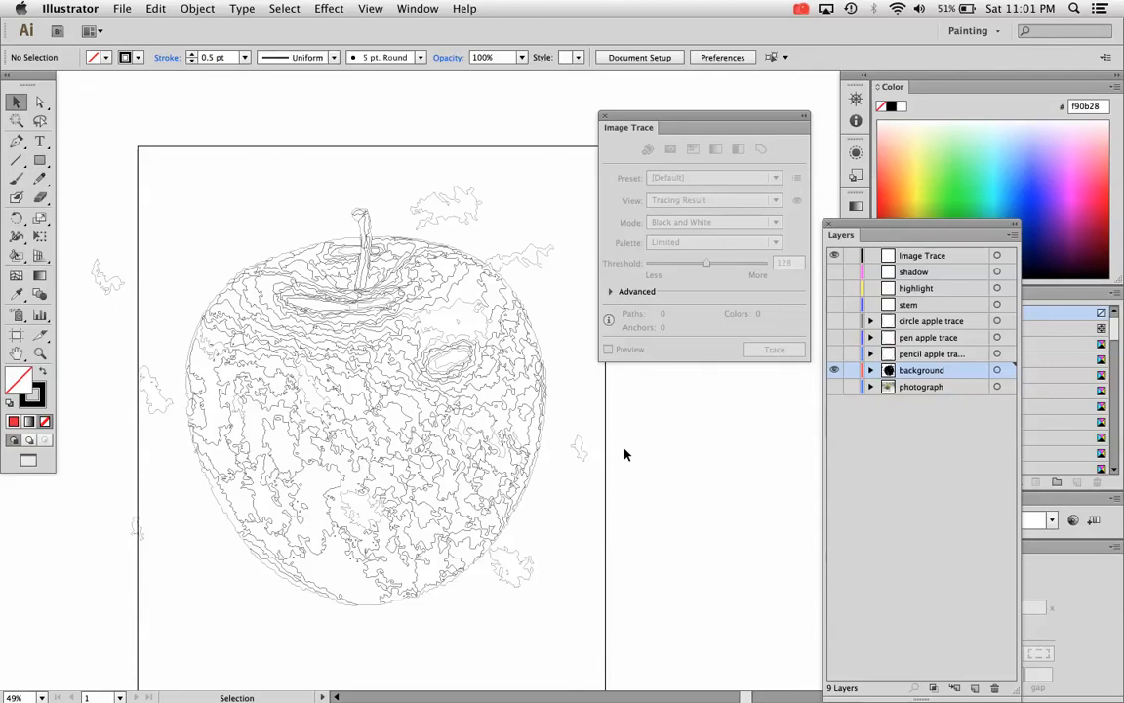
# Undo Release Live Paint, then expand the red-painted apple into an ordinary group of paths.
pyautogui.click(156, 8)
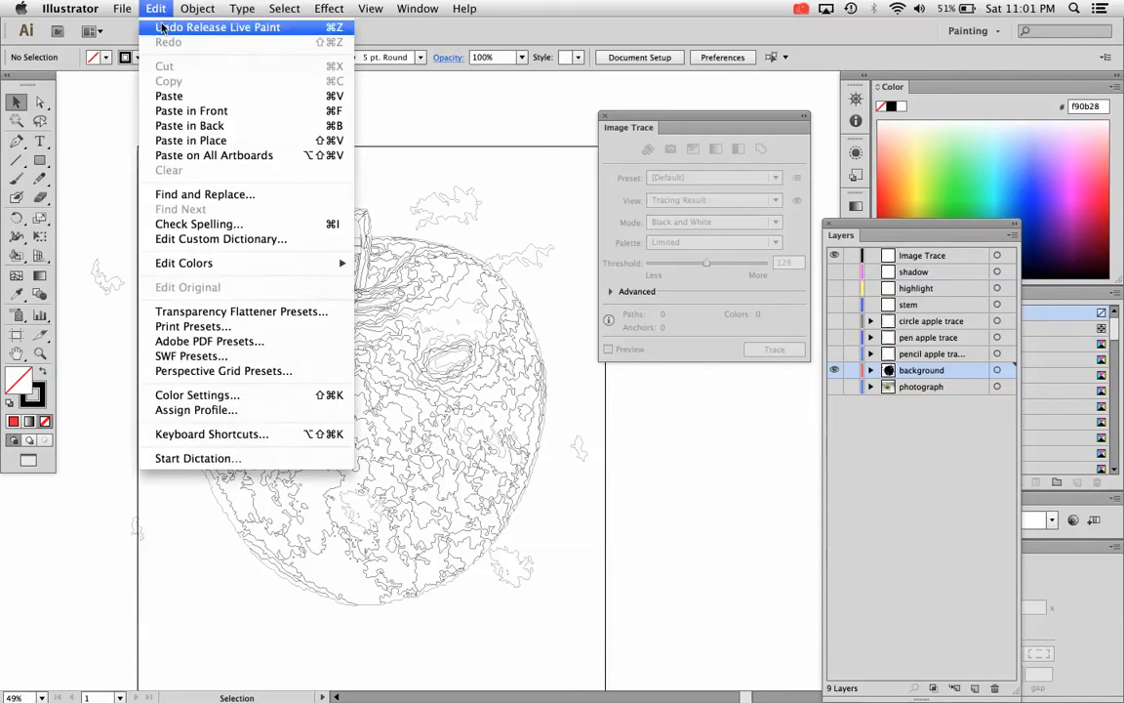
pyautogui.click(197, 8)
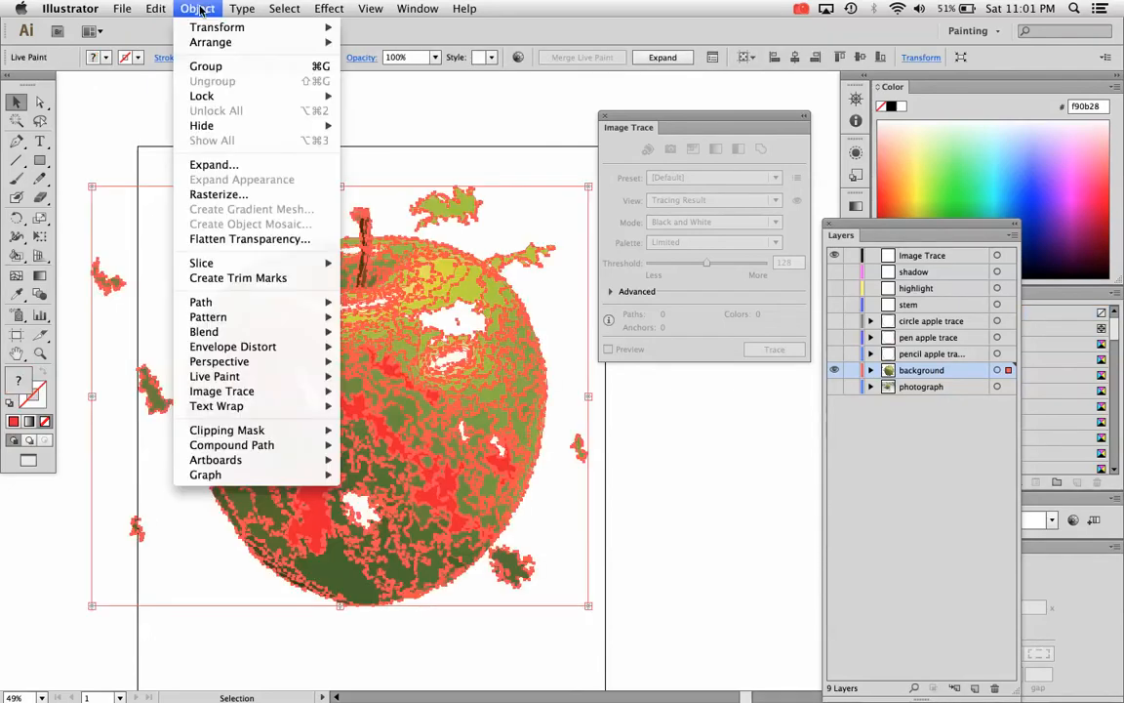
pyautogui.moveTo(223, 390)
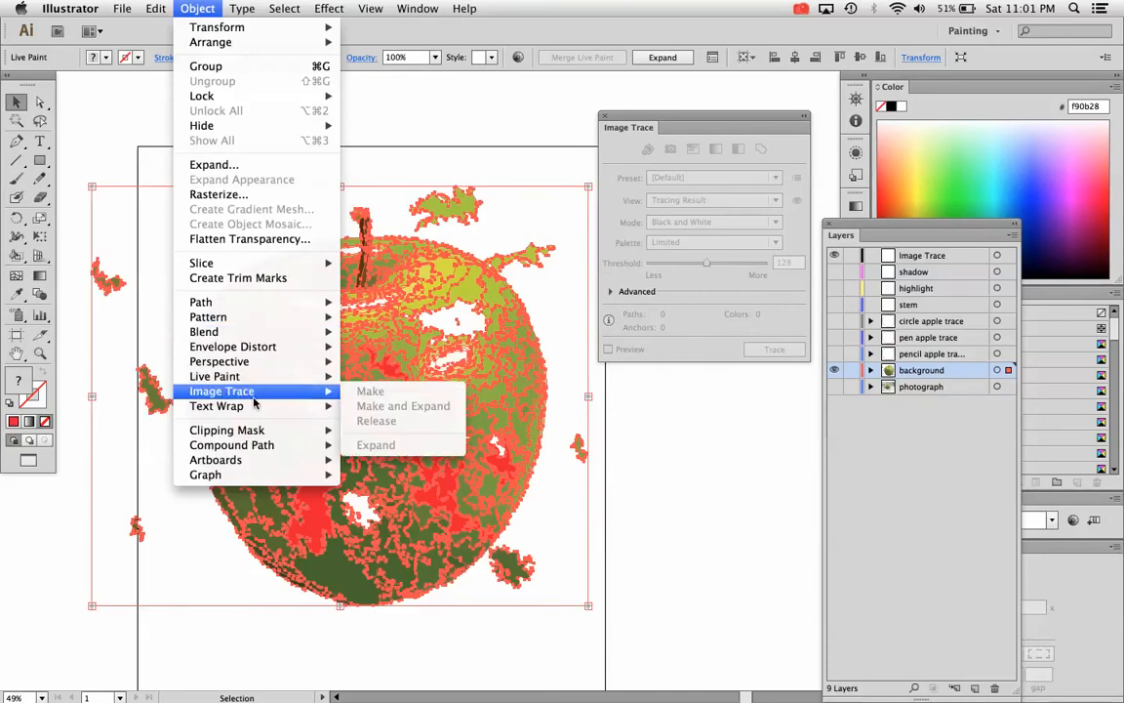
pyautogui.moveTo(215, 375)
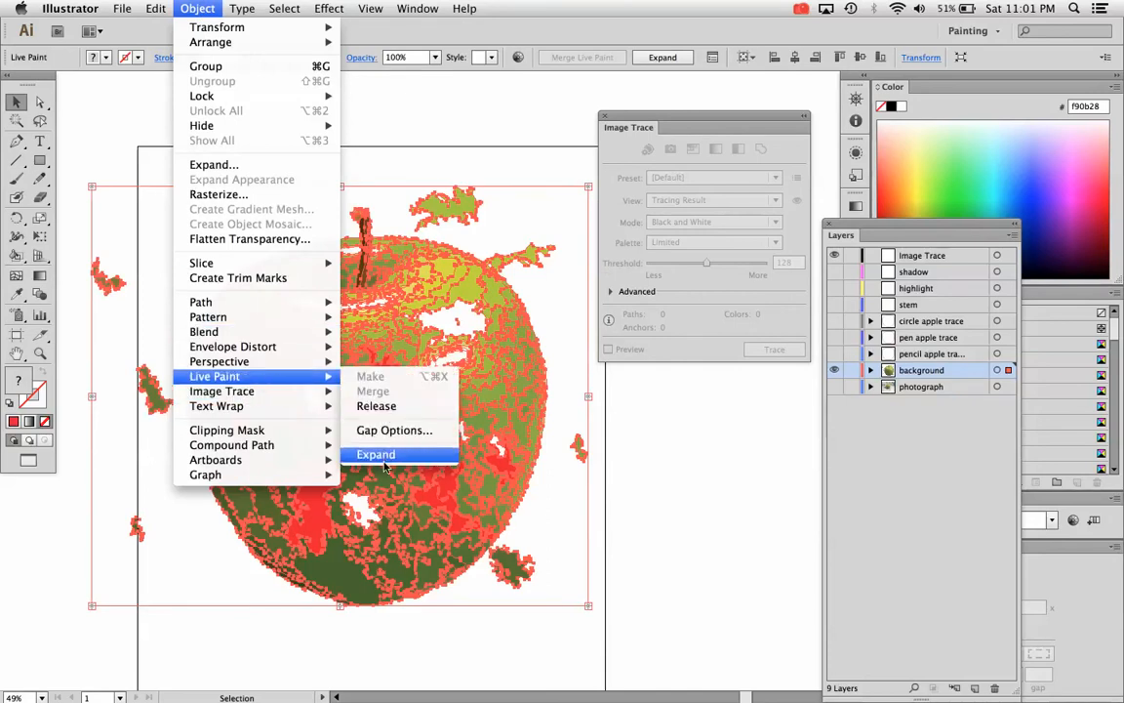
pyautogui.click(375, 452)
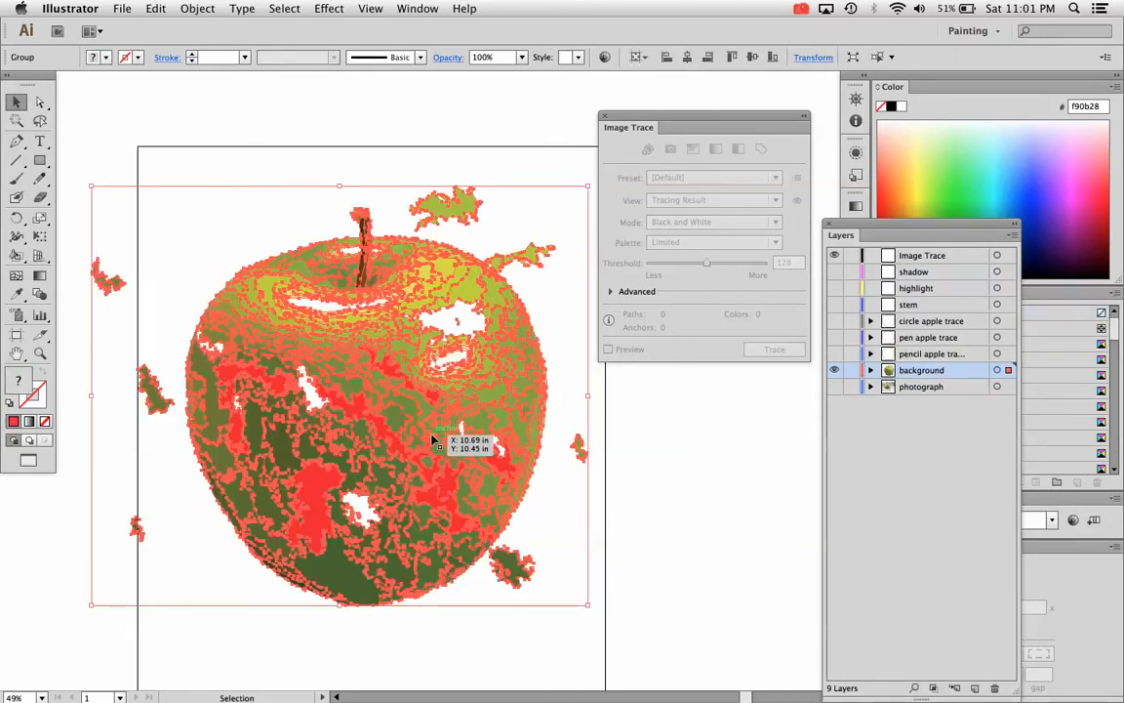
pyautogui.moveTo(187, 22)
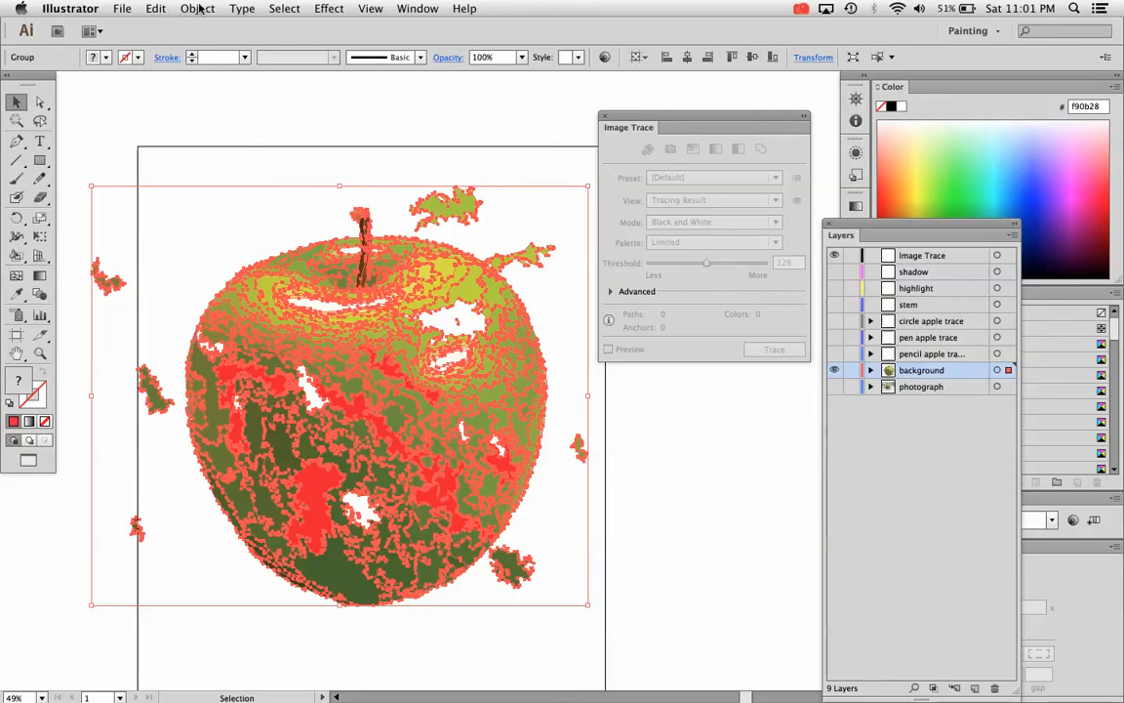
# Ungroup the expanded apple and drag two small green pieces beside the stem and right edge.
pyautogui.click(197, 8)
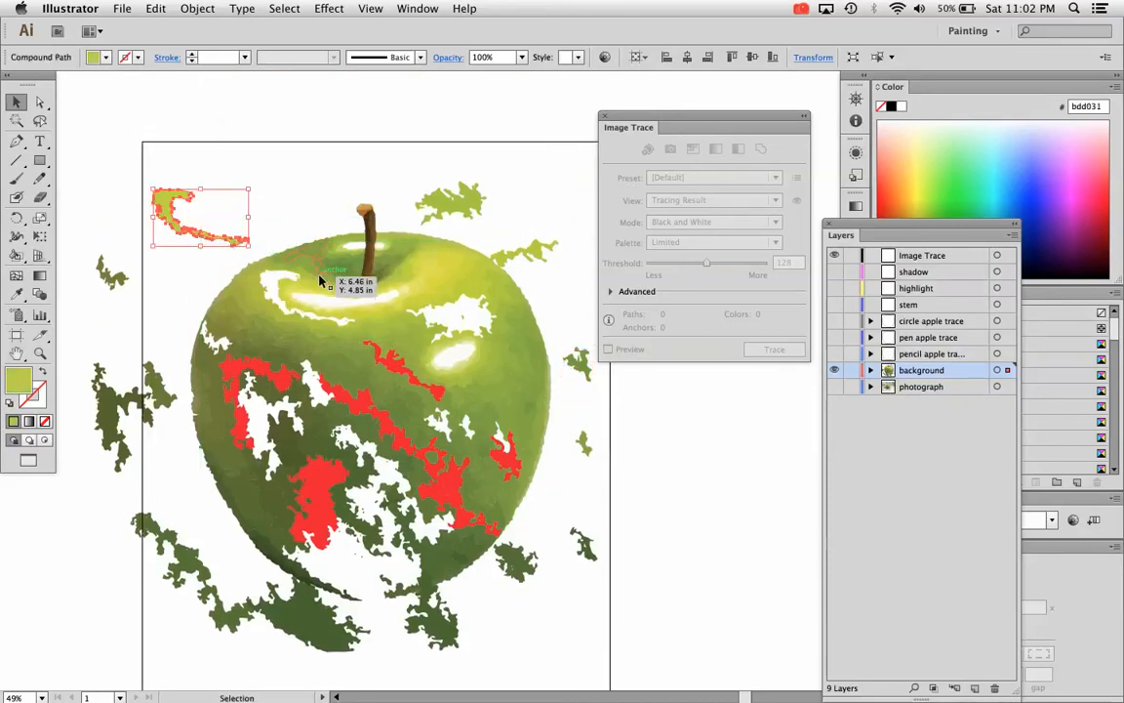
pyautogui.moveTo(199, 214); pyautogui.dragTo(308, 205)
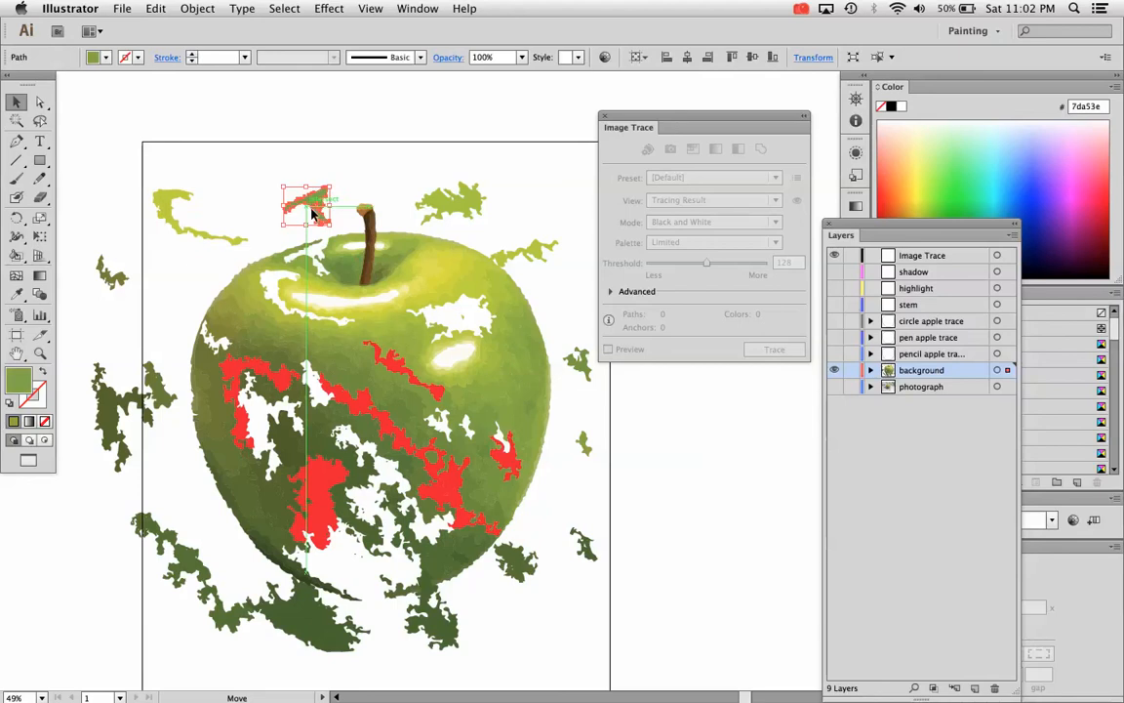
pyautogui.moveTo(309, 210); pyautogui.dragTo(551, 303)
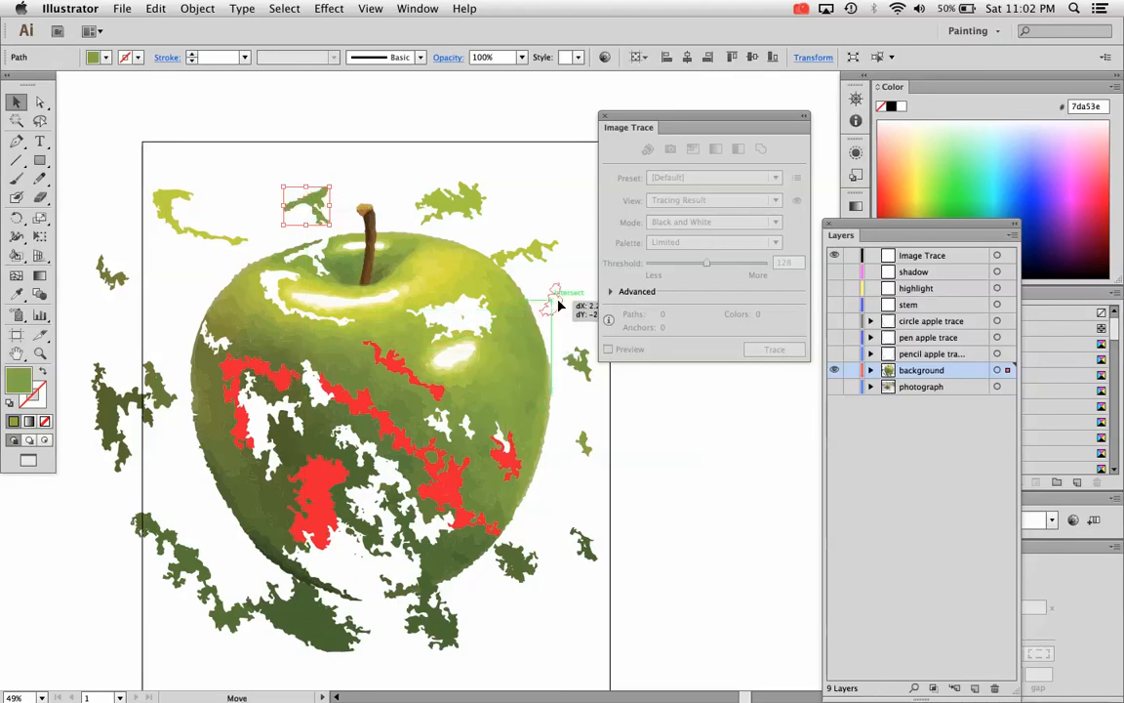